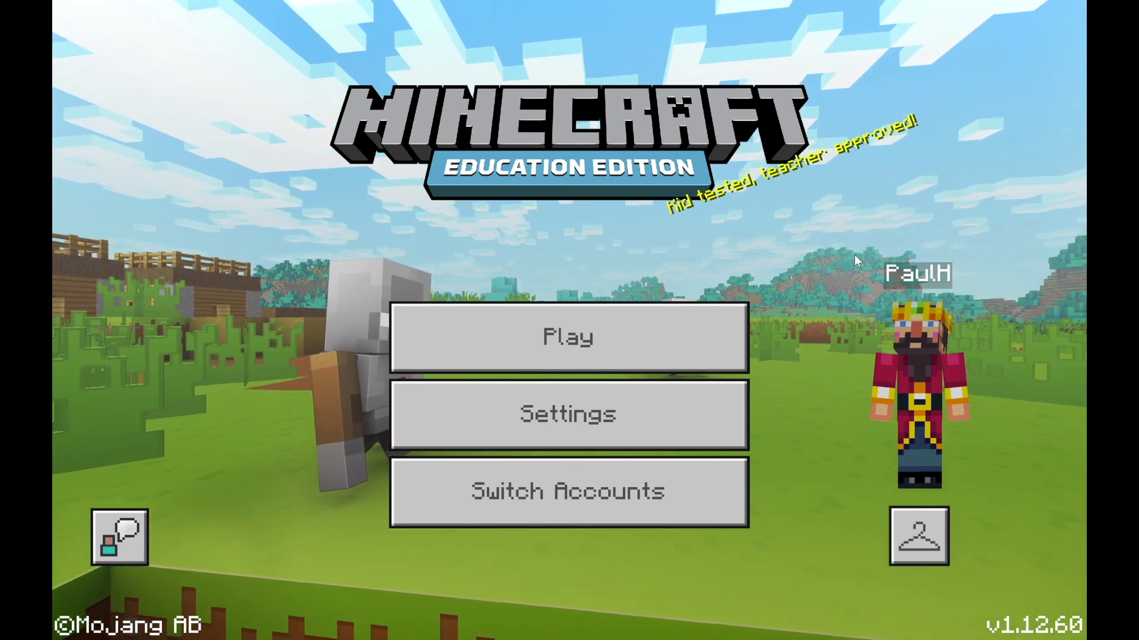
mouse_move(754, 332)
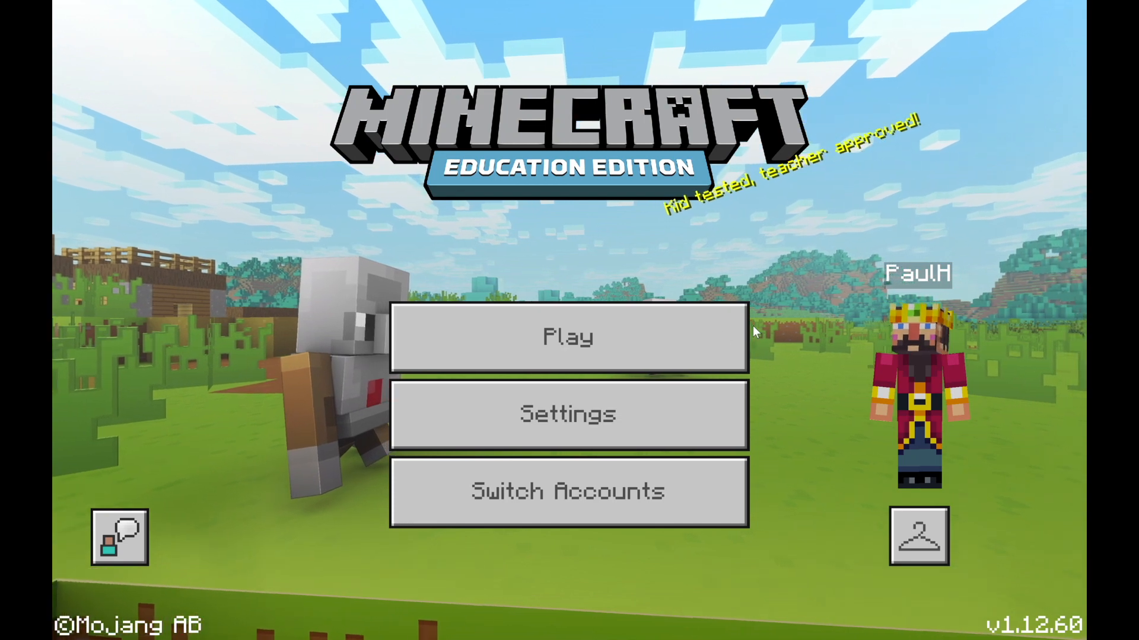
mouse_move(688, 348)
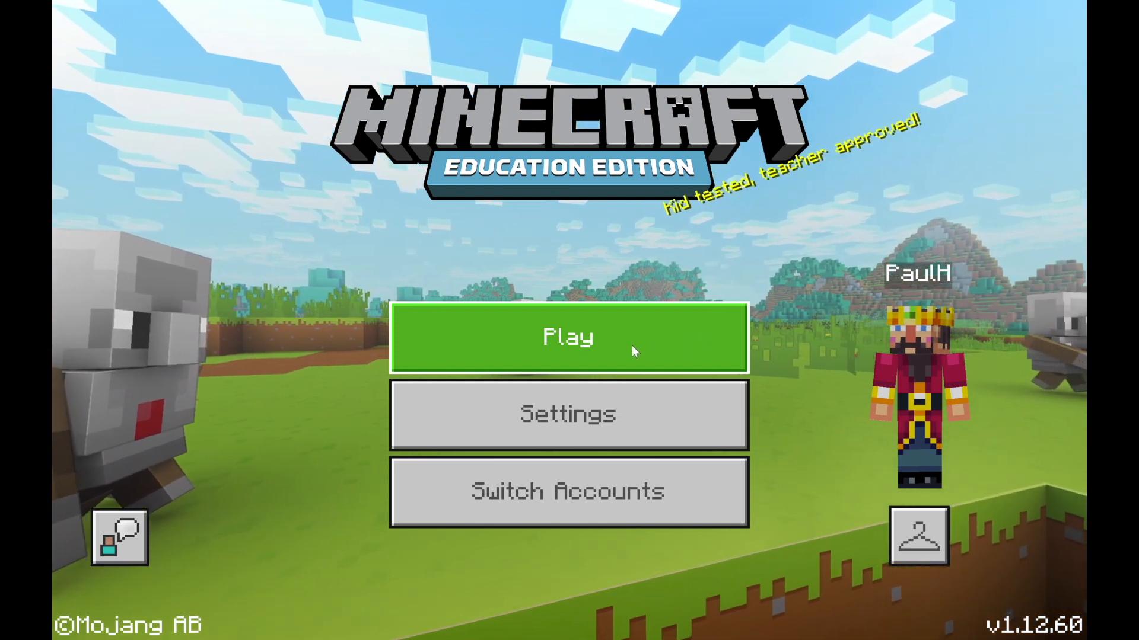
Step: Open the Chinese Tang Dynasty Capital lesson via Play, History & Culture, Additional Lessons
click(568, 339)
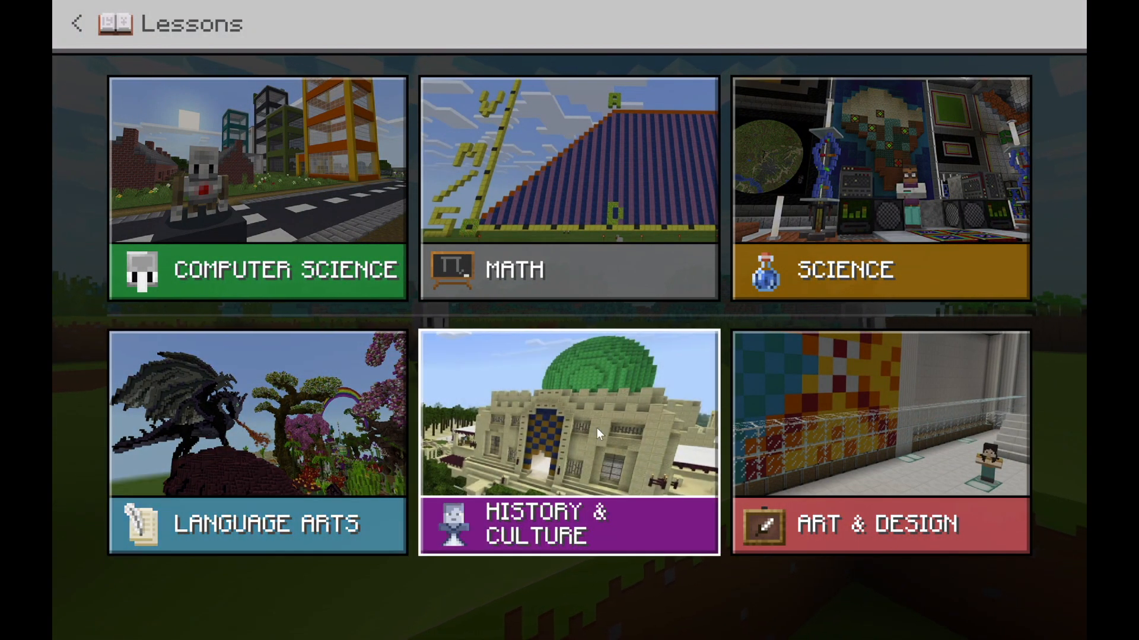
click(567, 445)
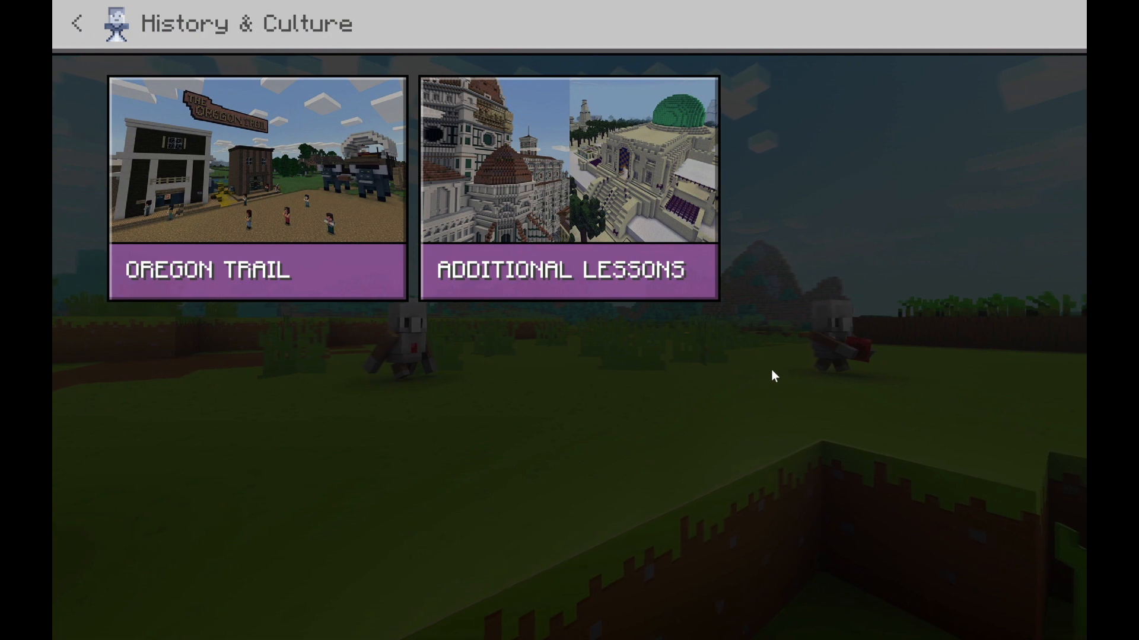
mouse_move(327, 229)
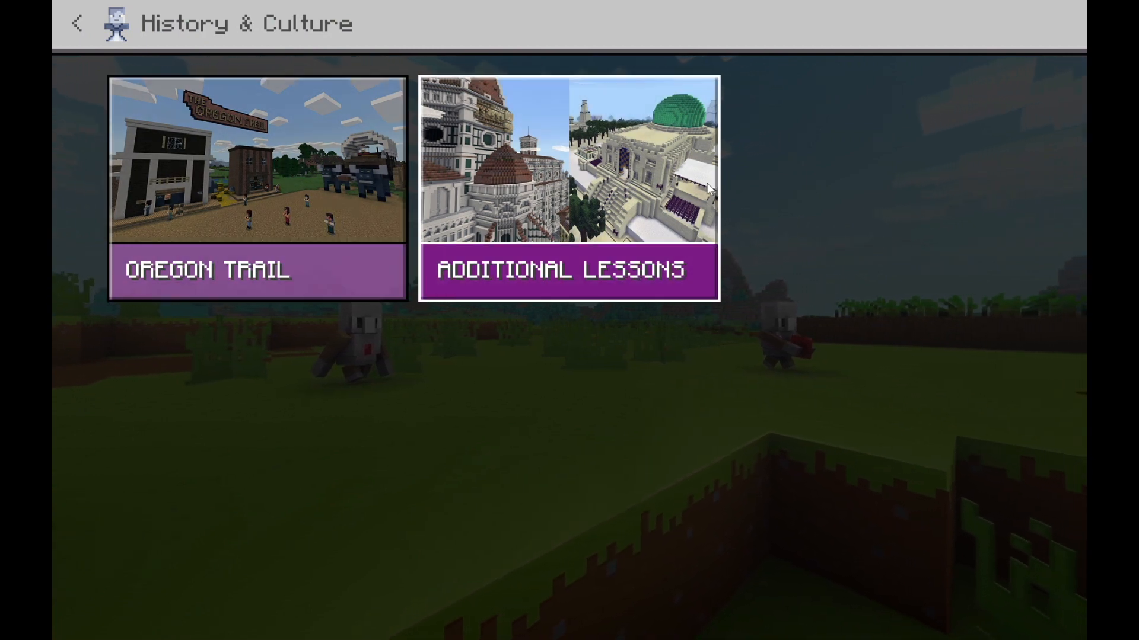
click(564, 178)
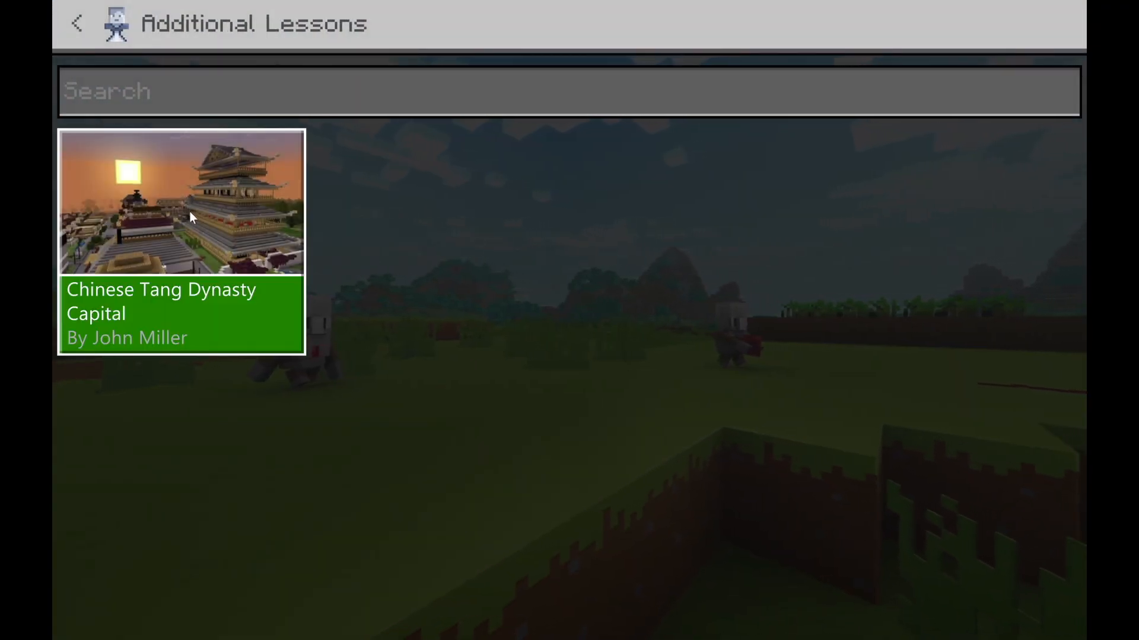
click(190, 219)
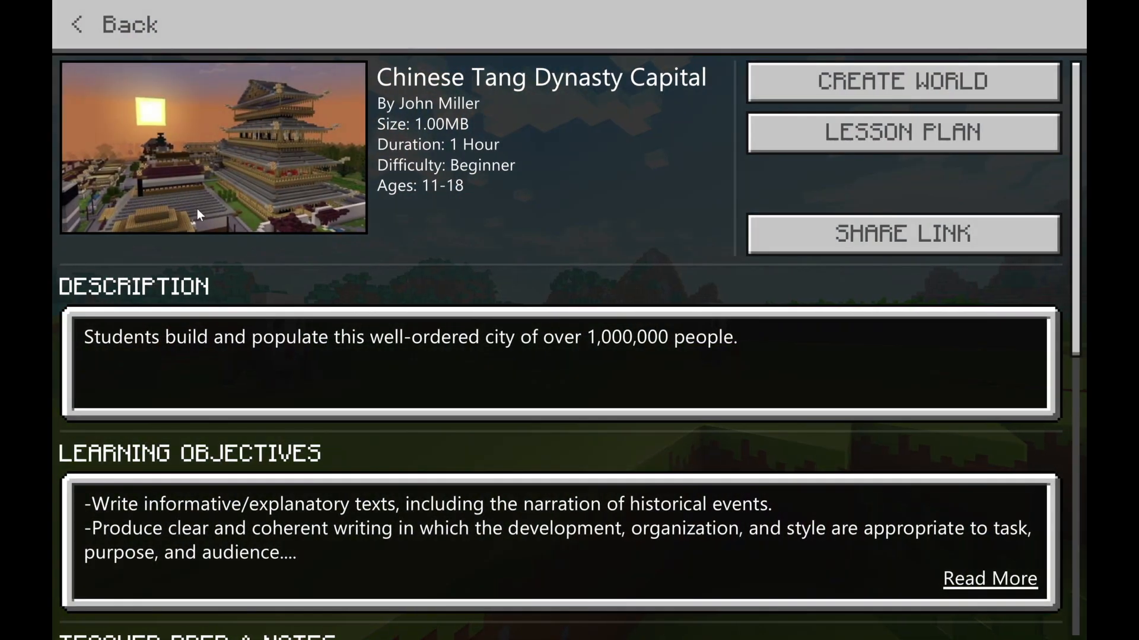
mouse_move(668, 132)
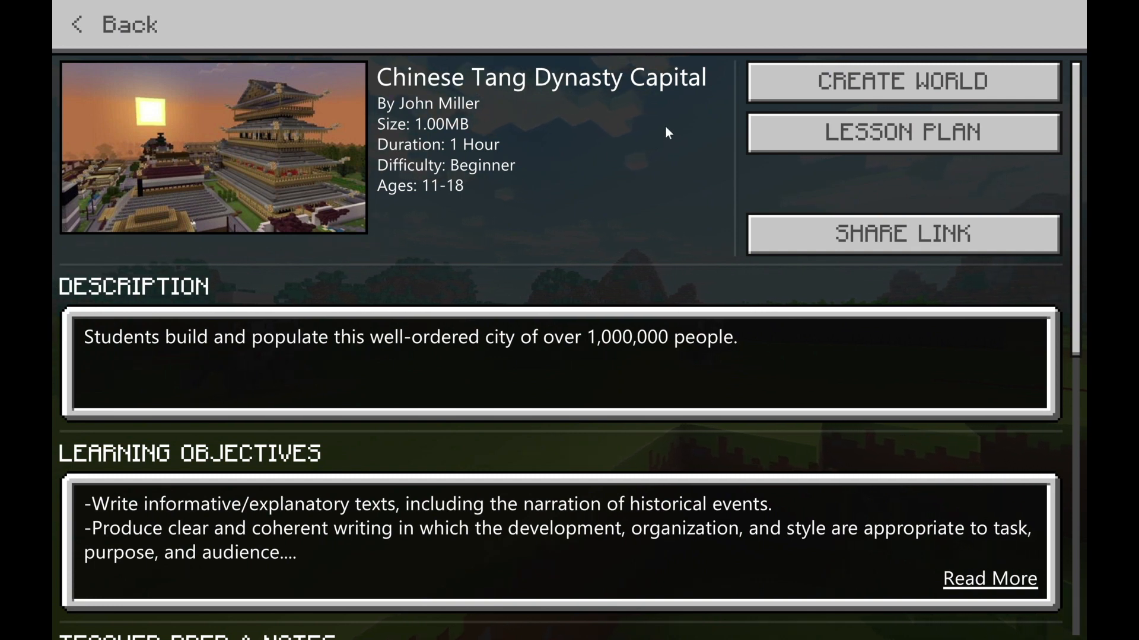
Step: Create a world from the Chinese Tang Dynasty Capital lesson page
click(903, 82)
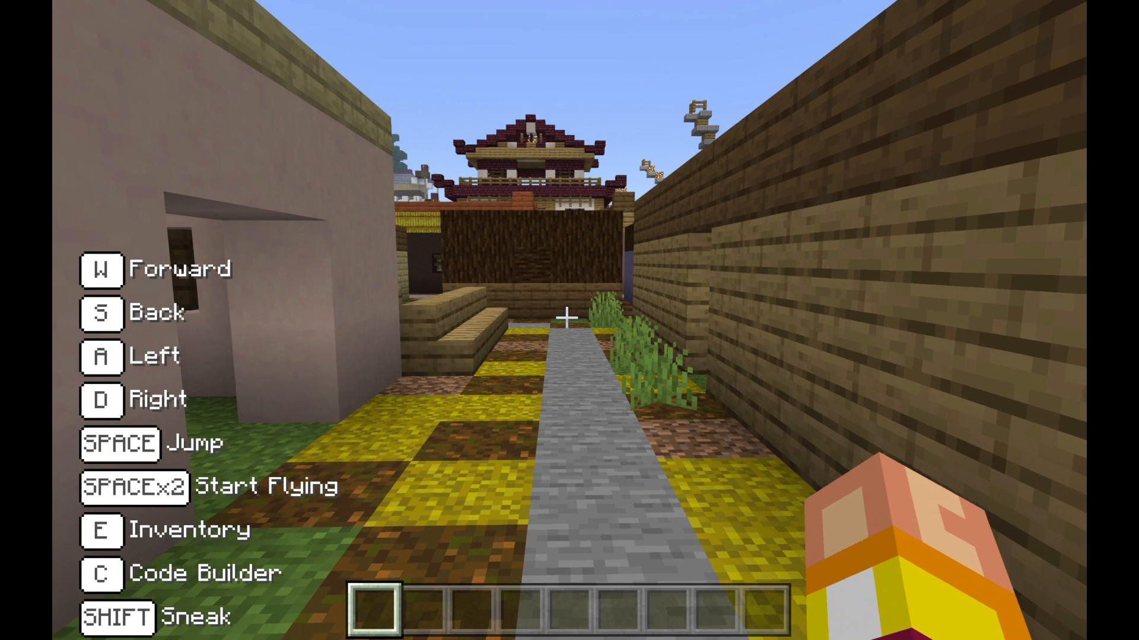
Step: Search the creative inventory for 'str' to find the Structure Block
key(e)
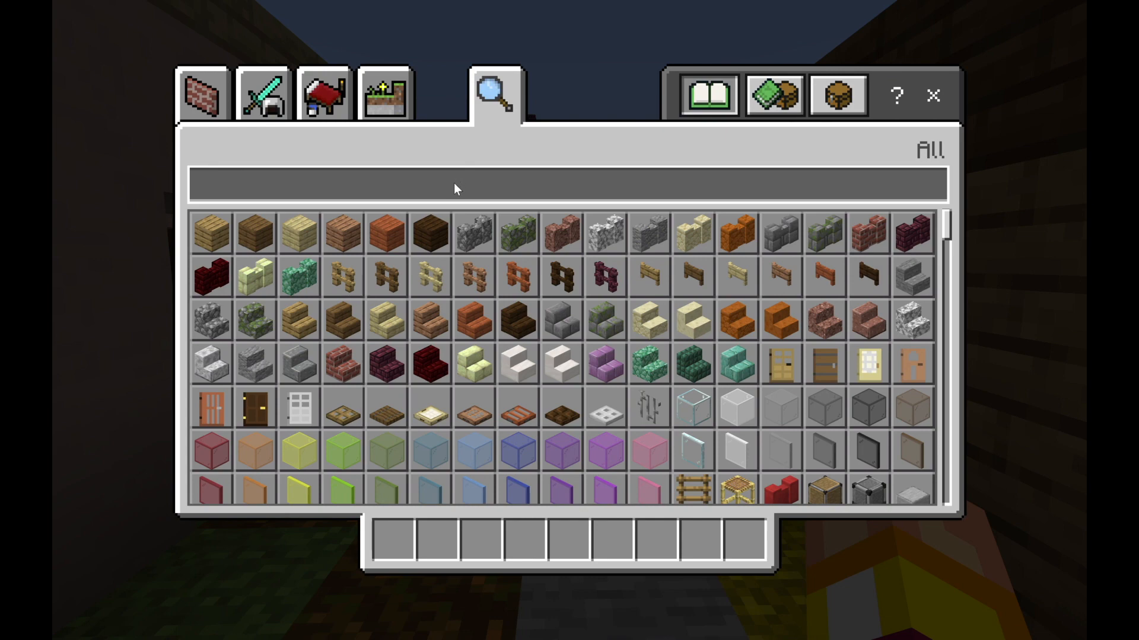
text(s)
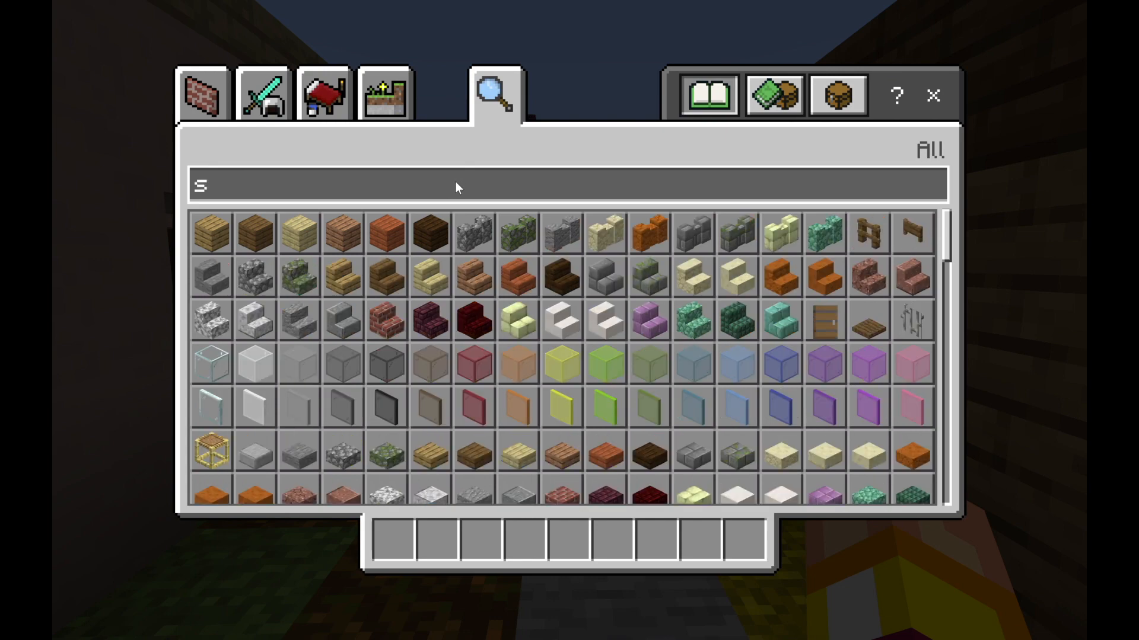
text(truc)
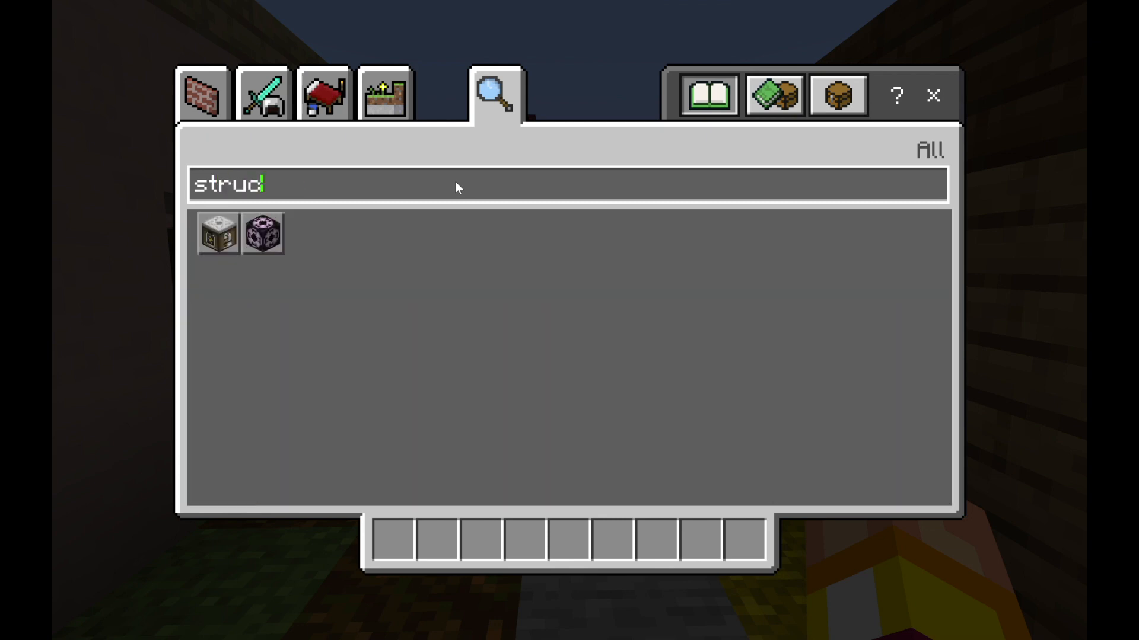
mouse_move(264, 238)
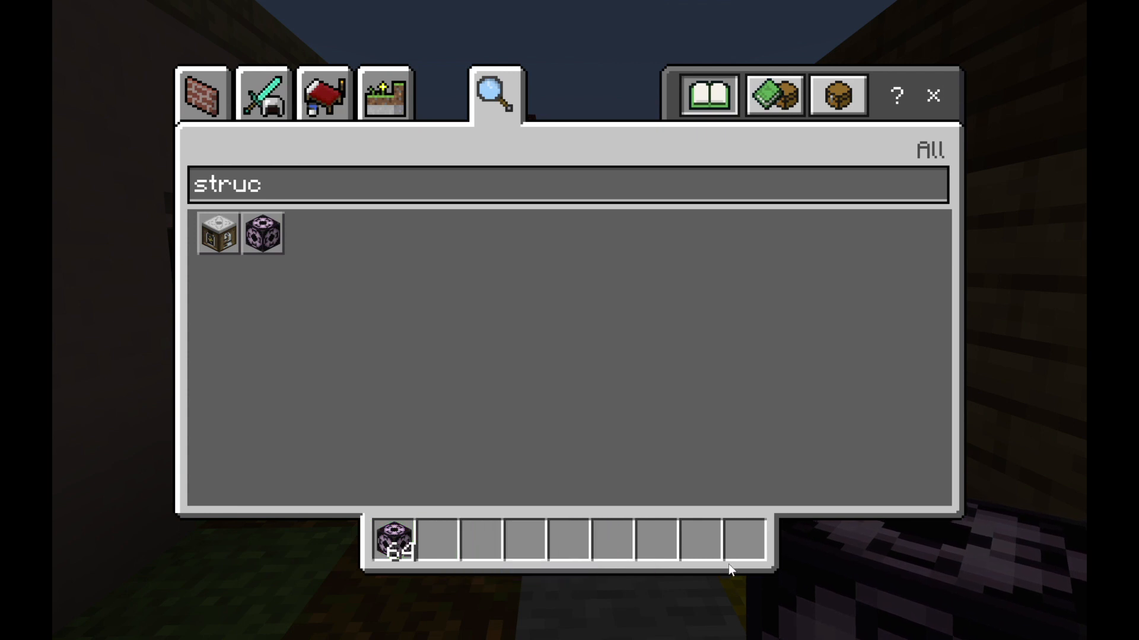
mouse_move(1004, 236)
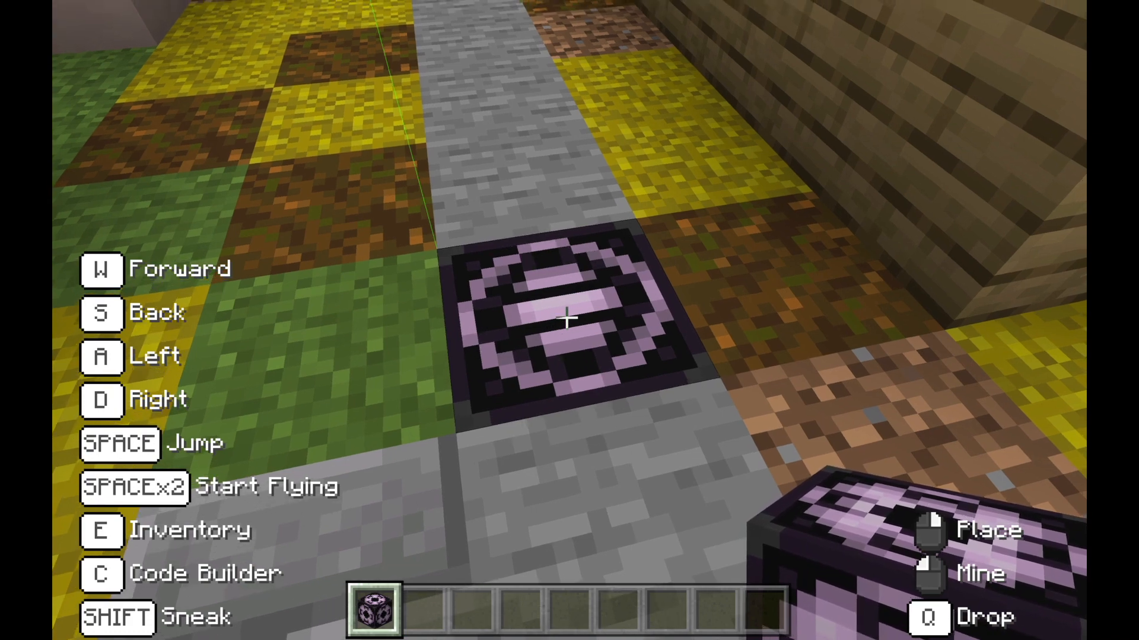
Step: Open the structure block's 3D Export settings and select the Size X field
click(566, 319)
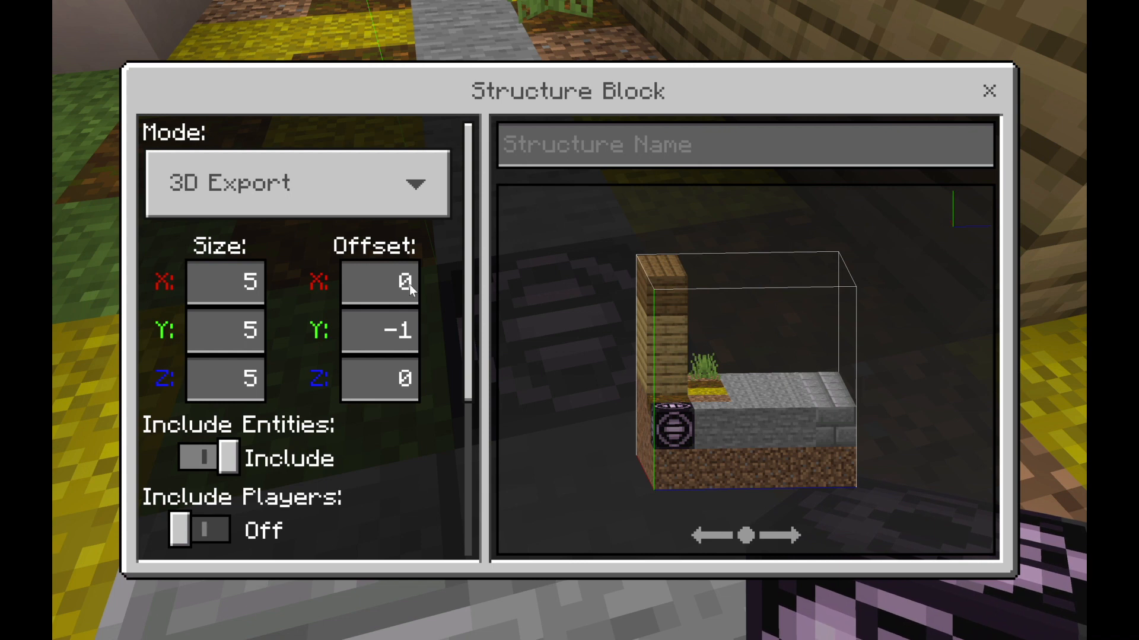
click(226, 282)
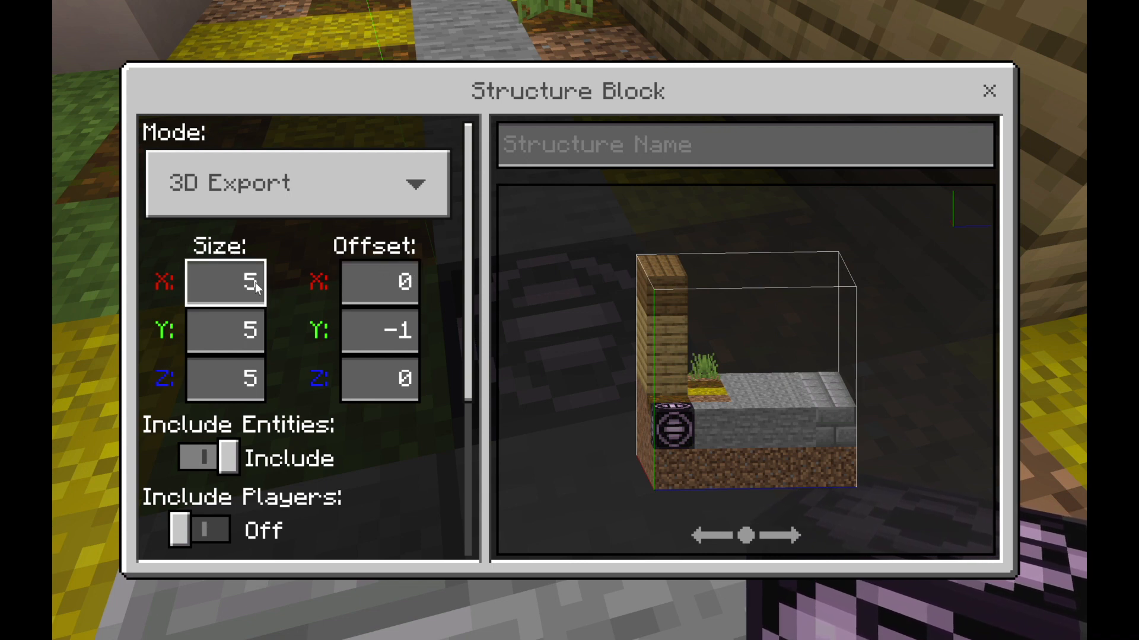
click(226, 283)
text(64)
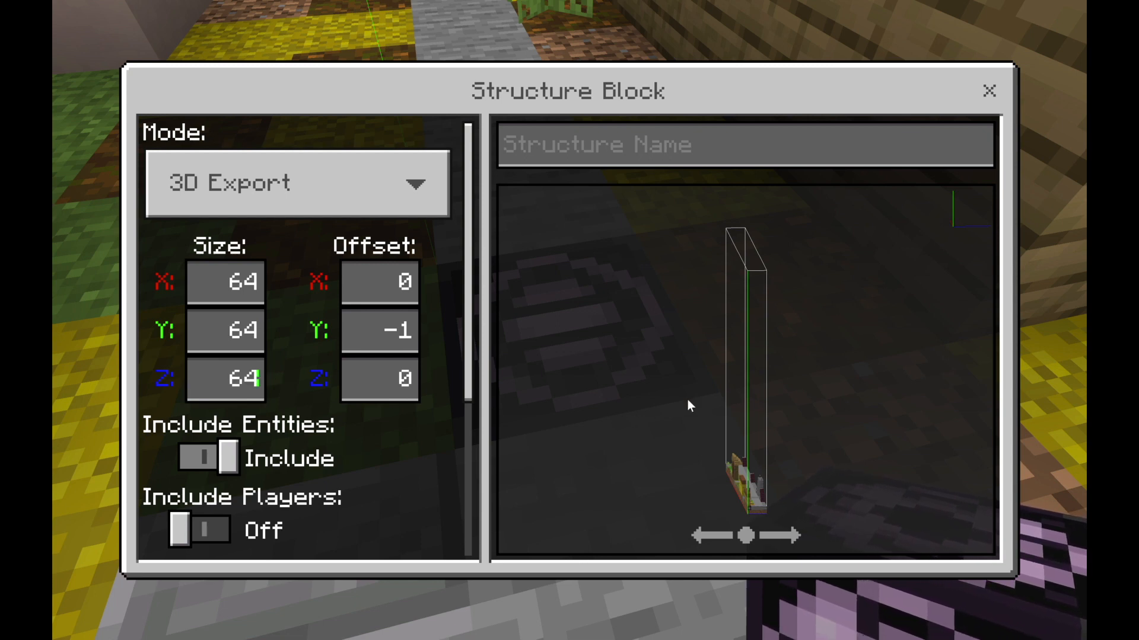
mouse_move(836, 453)
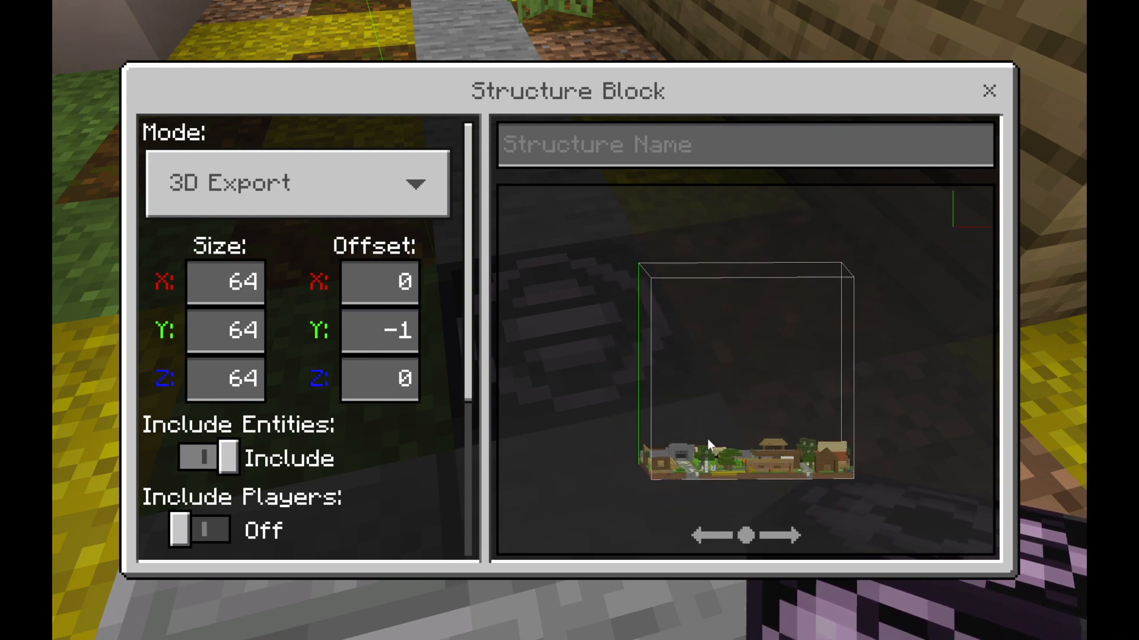
Step: Set the export region height to 16 and rotate the preview to view from above
click(226, 331)
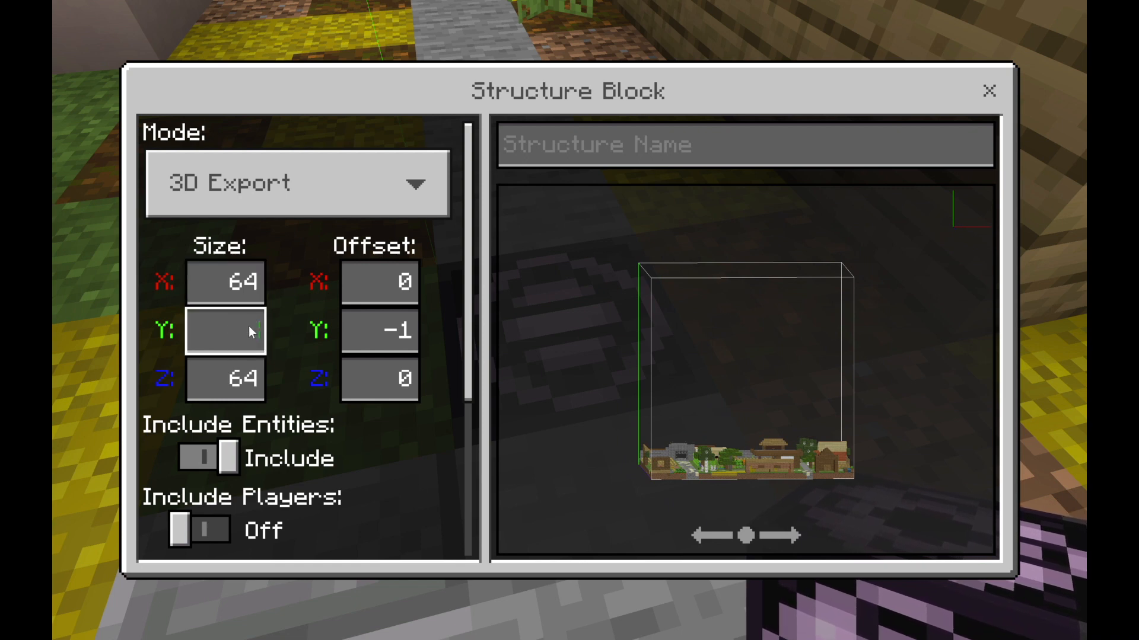
text(16)
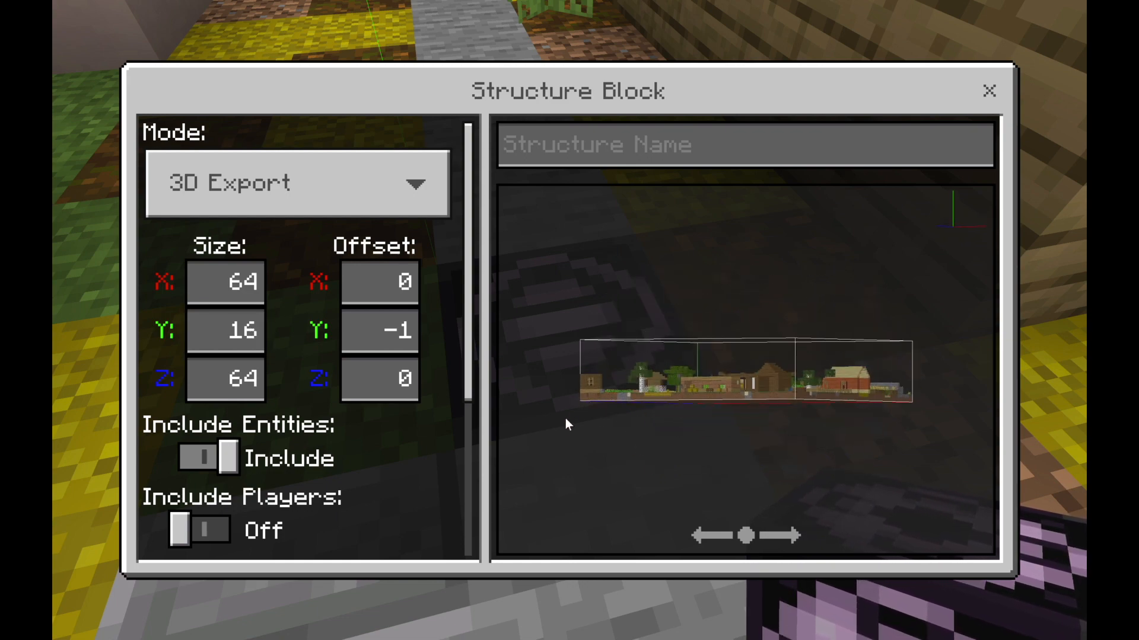
drag(567, 424, 726, 440)
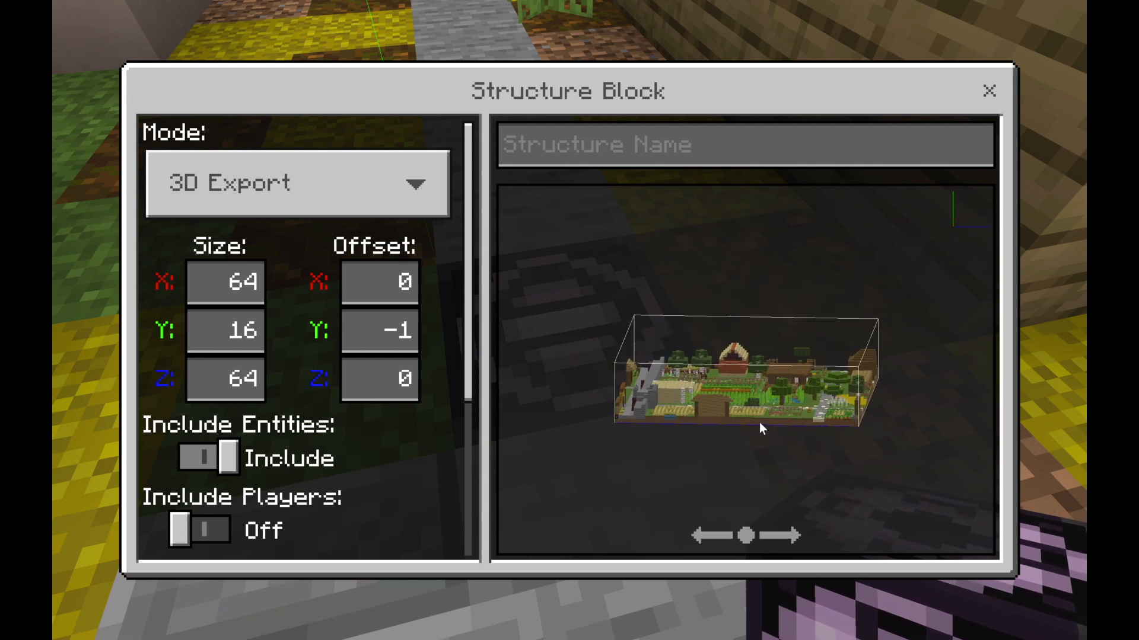
mouse_move(743, 454)
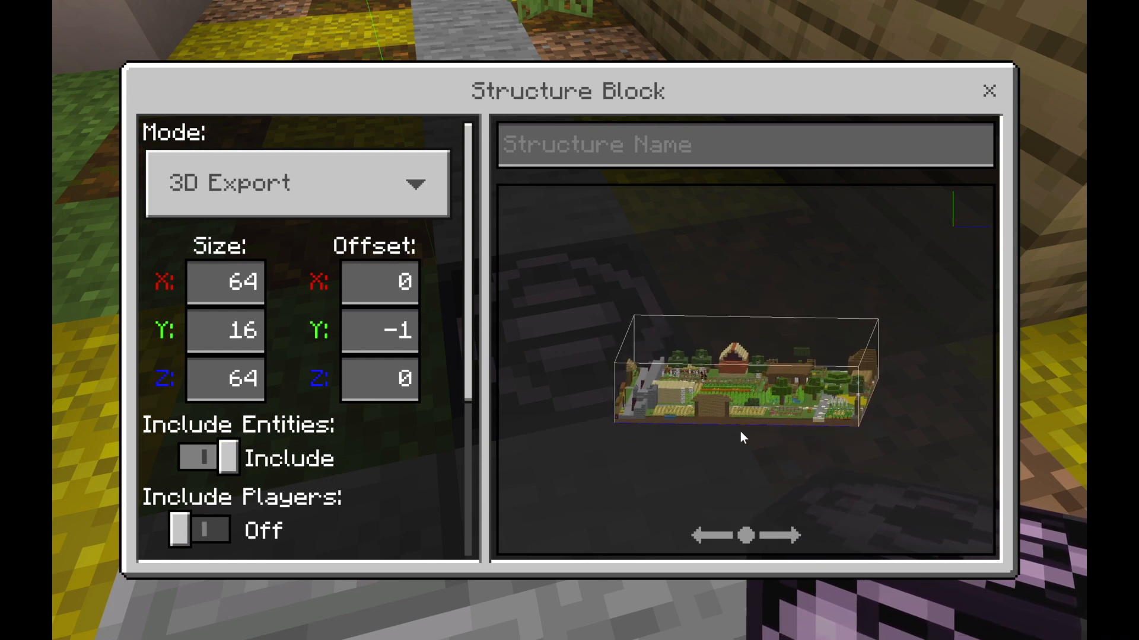
Step: Set the vertical offset of the export region to -3
click(380, 331)
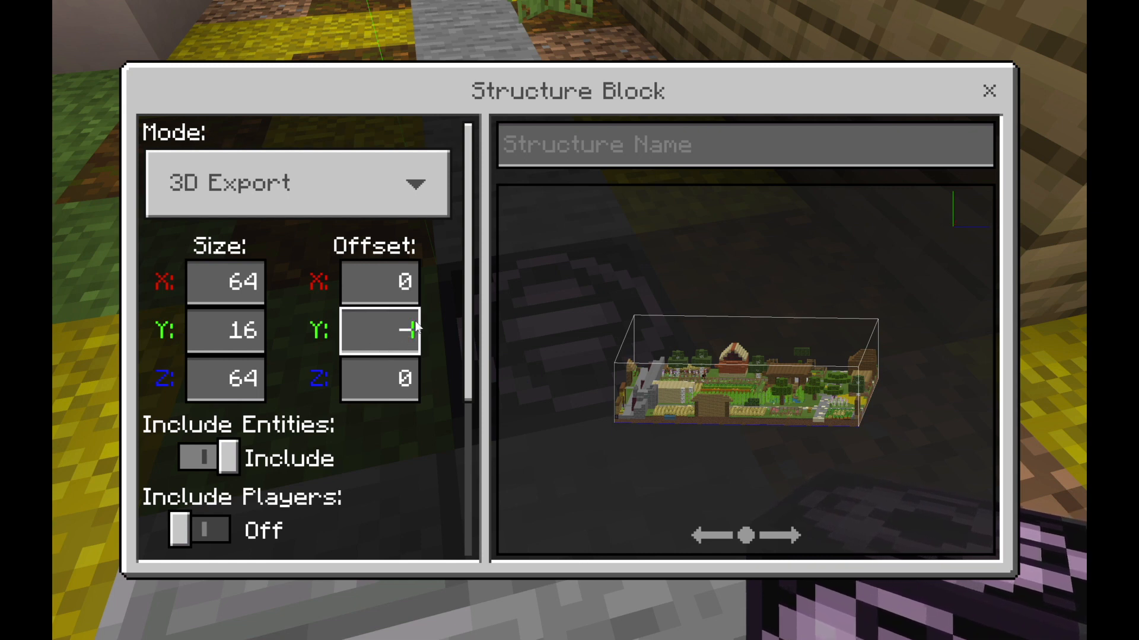
text(3)
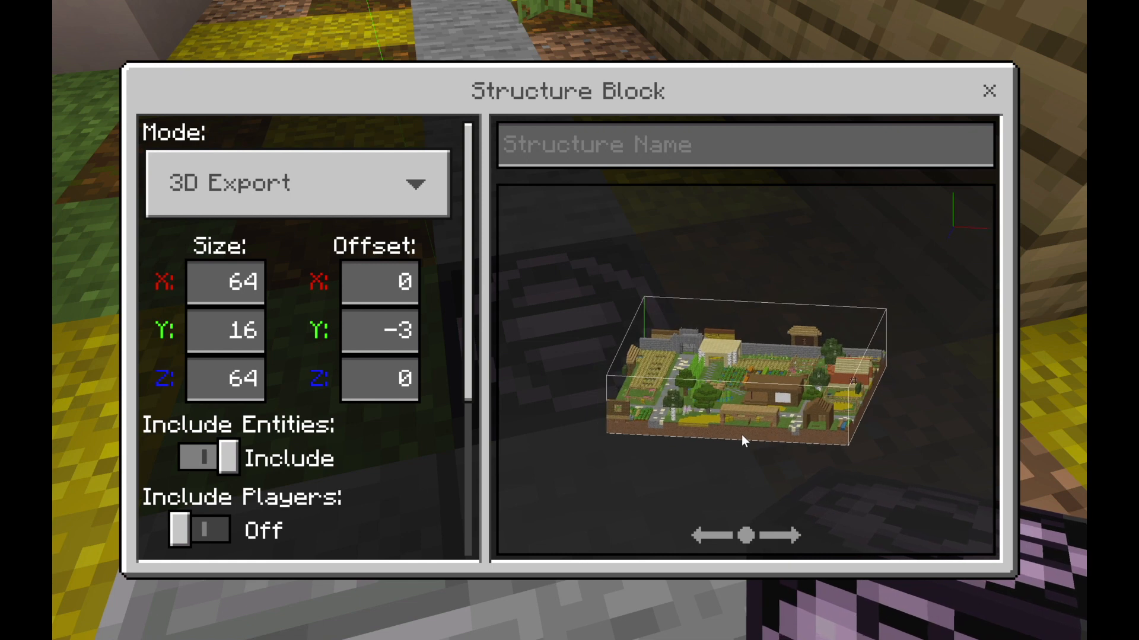
click(379, 282)
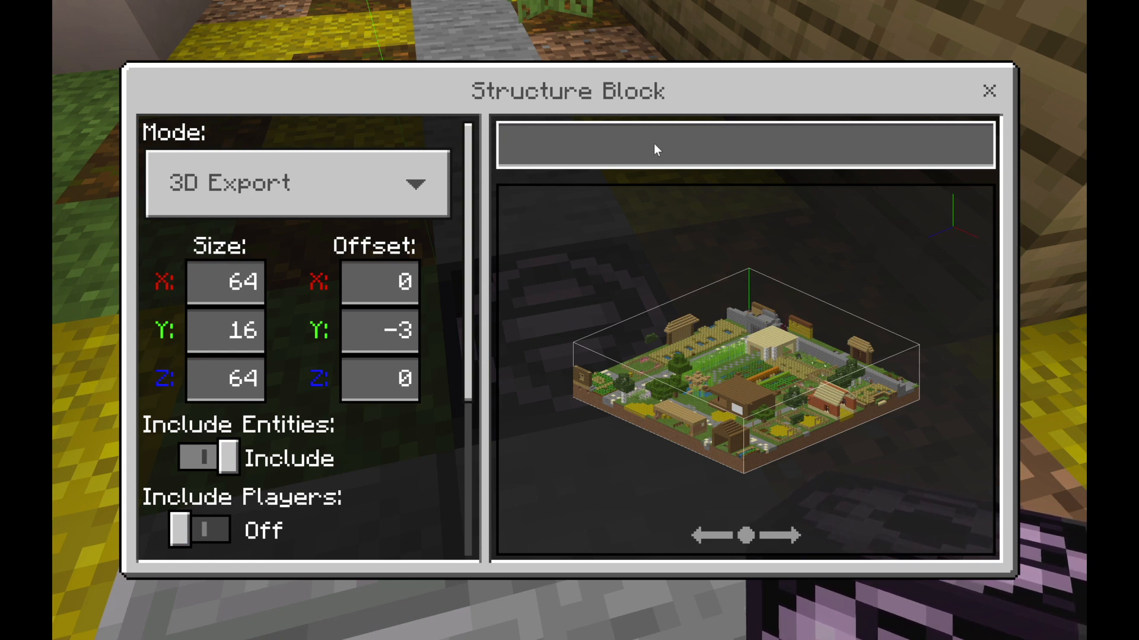
Step: Name the structure 'Minecraft AR' and export it as a 3D file
text(Minecraft AR)
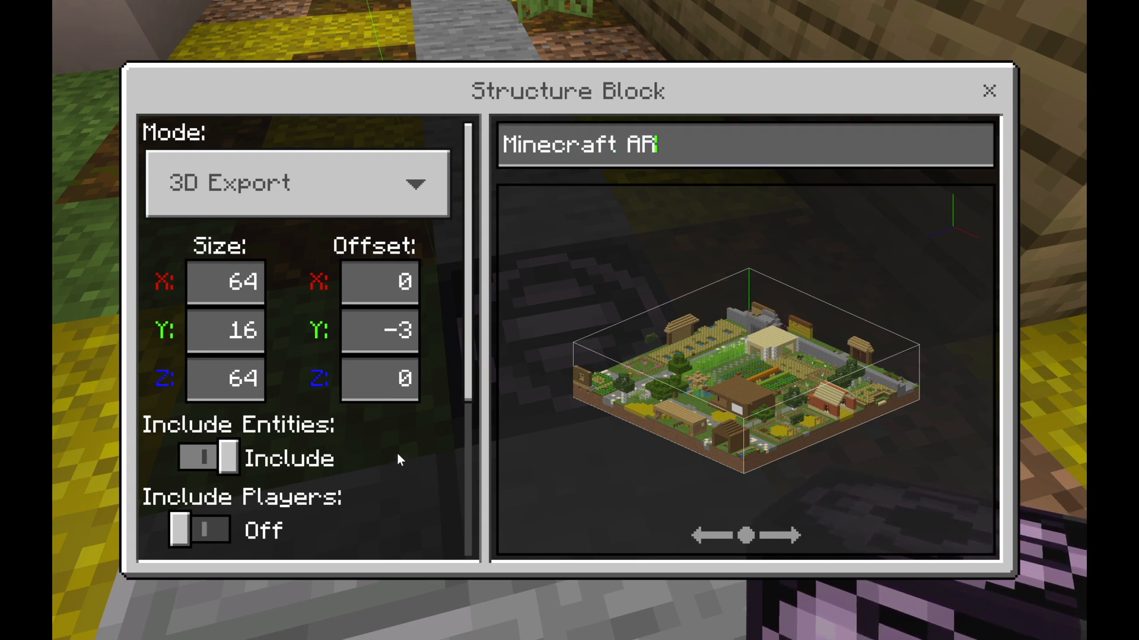
scroll(down, 3)
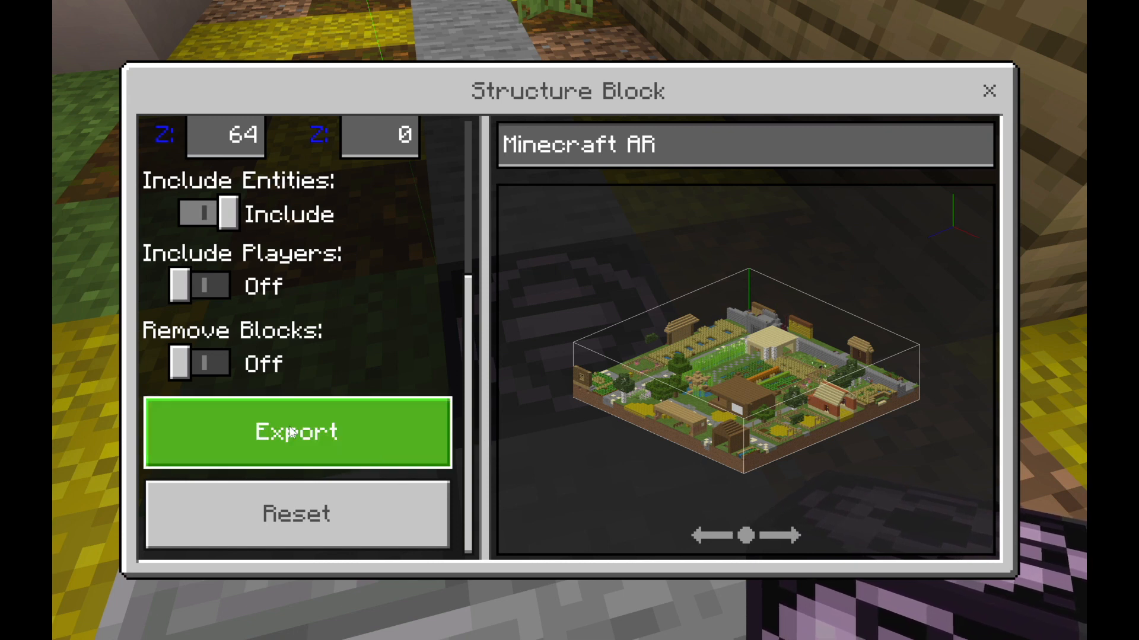
click(299, 432)
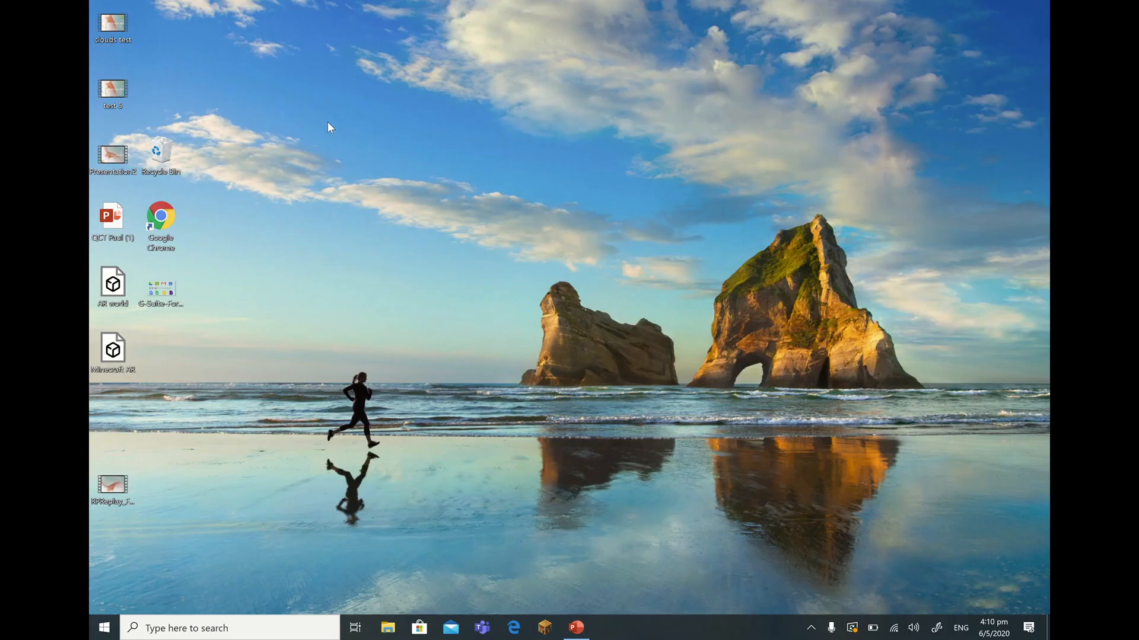
mouse_move(202, 321)
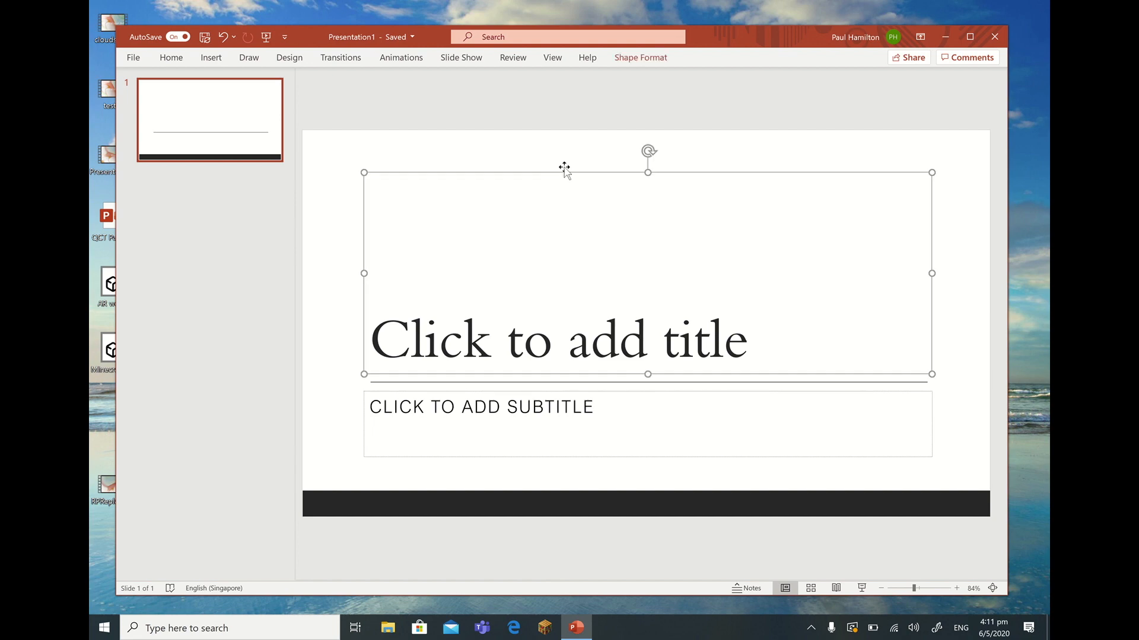
Step: Delete the empty title placeholder and type 'MINECRAFT 3D' in the subtitle
key(Delete)
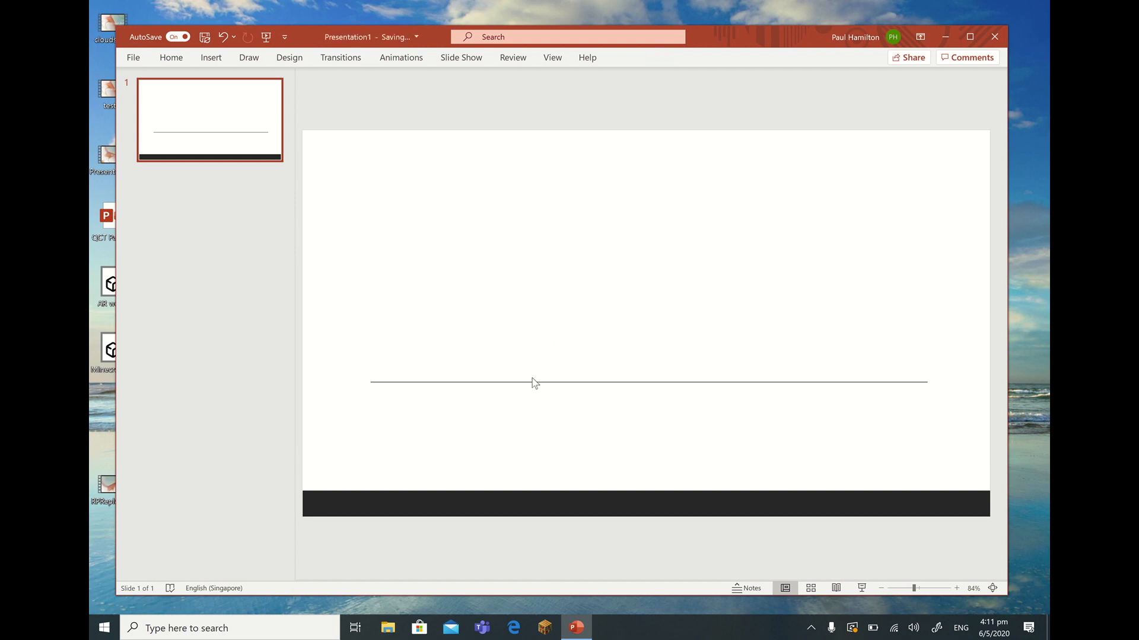
mouse_move(451, 321)
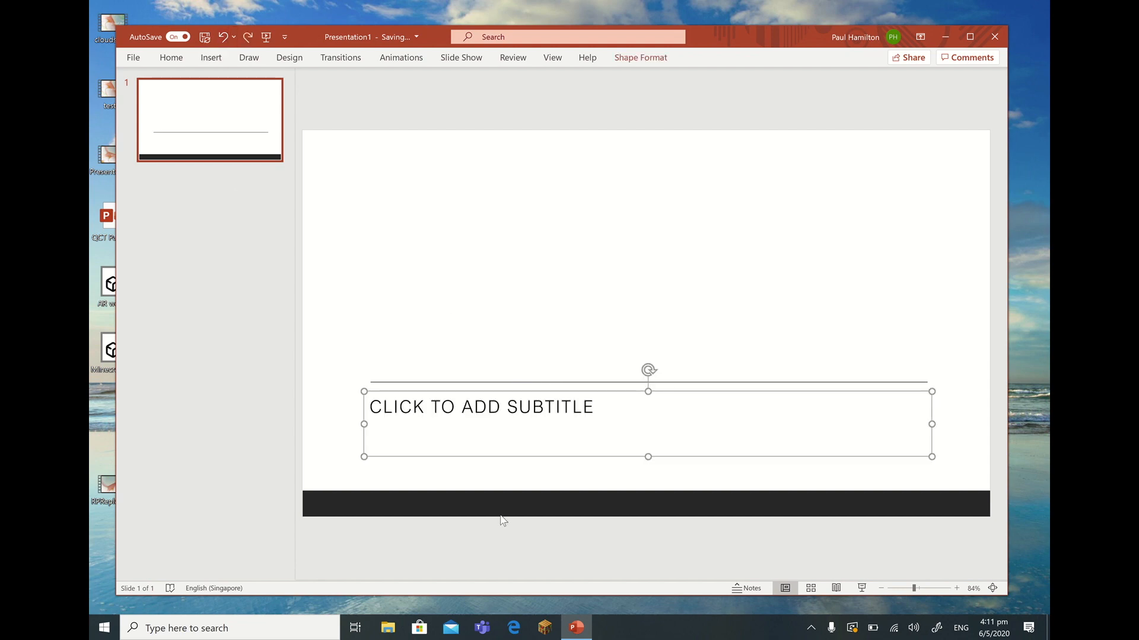
click(480, 407)
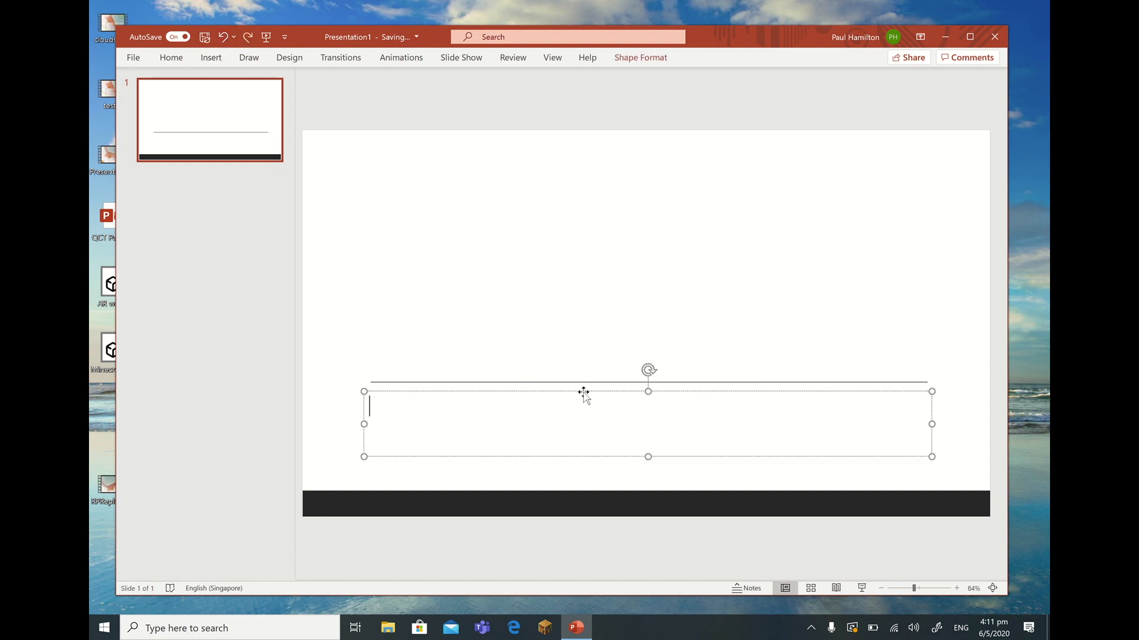
text(MINECRAFT)
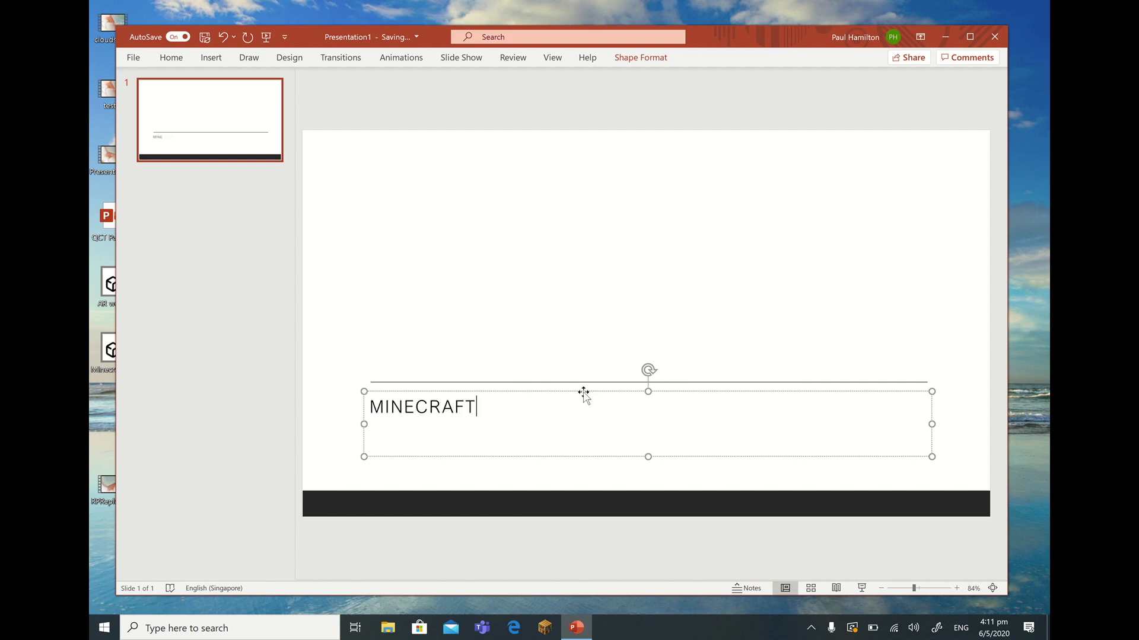
text(3)
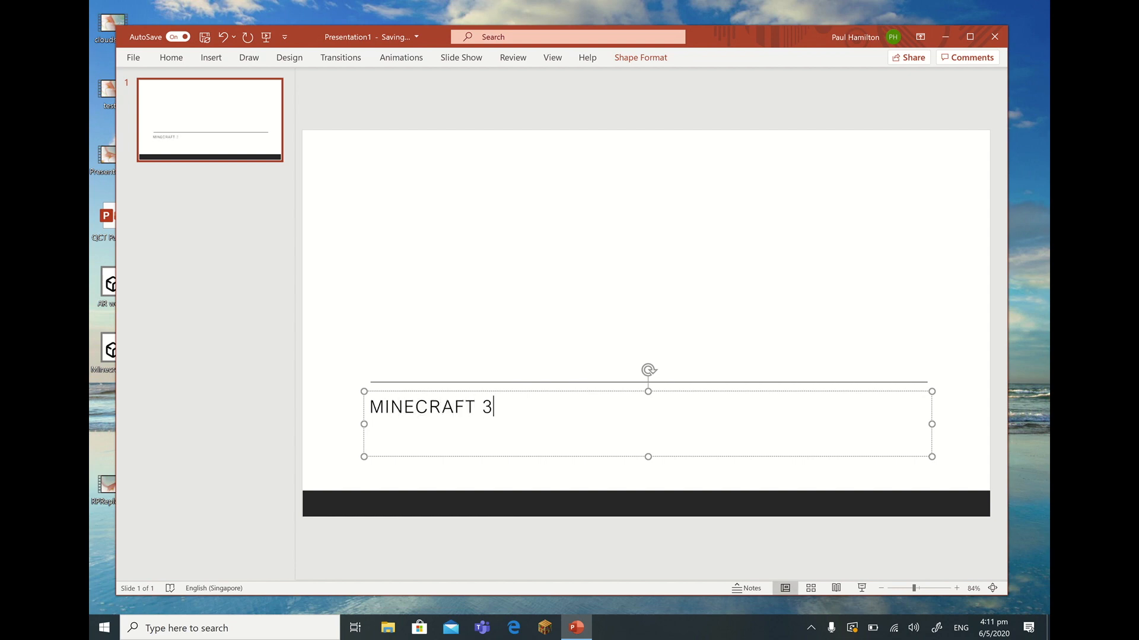
text(D)
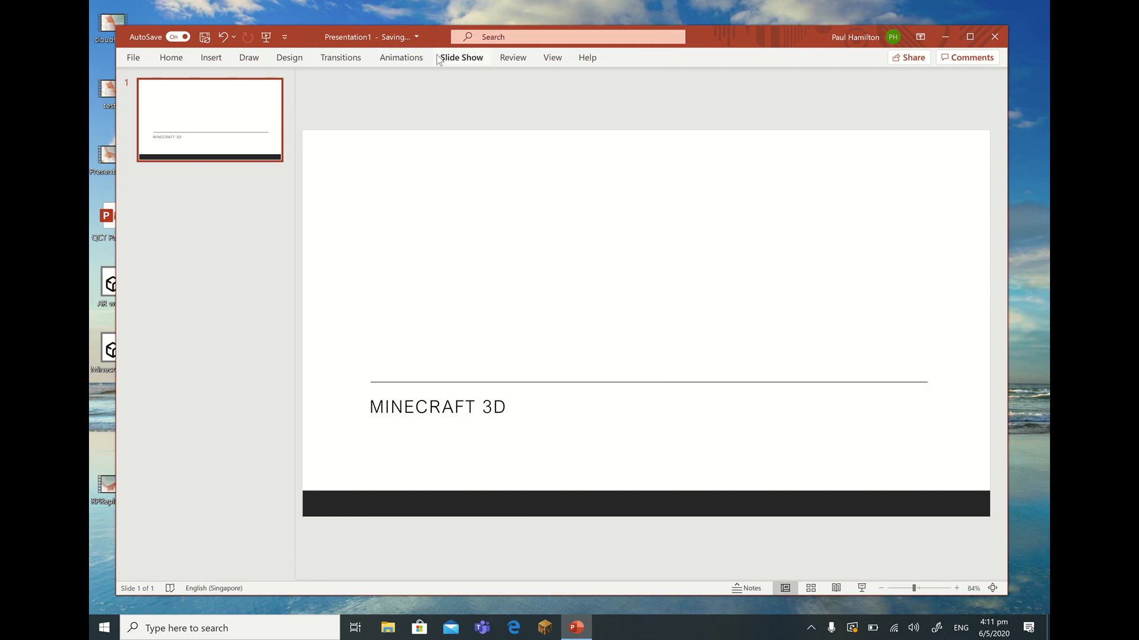
mouse_move(222, 62)
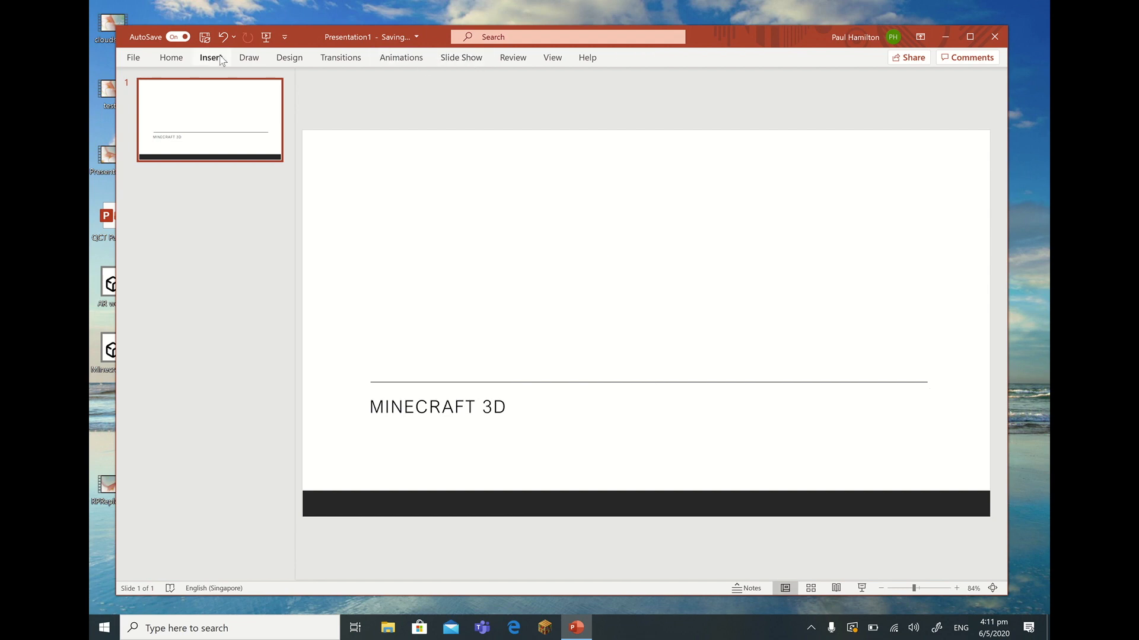
Step: Insert the Minecraft AR 3D model from this device onto the slide
click(211, 58)
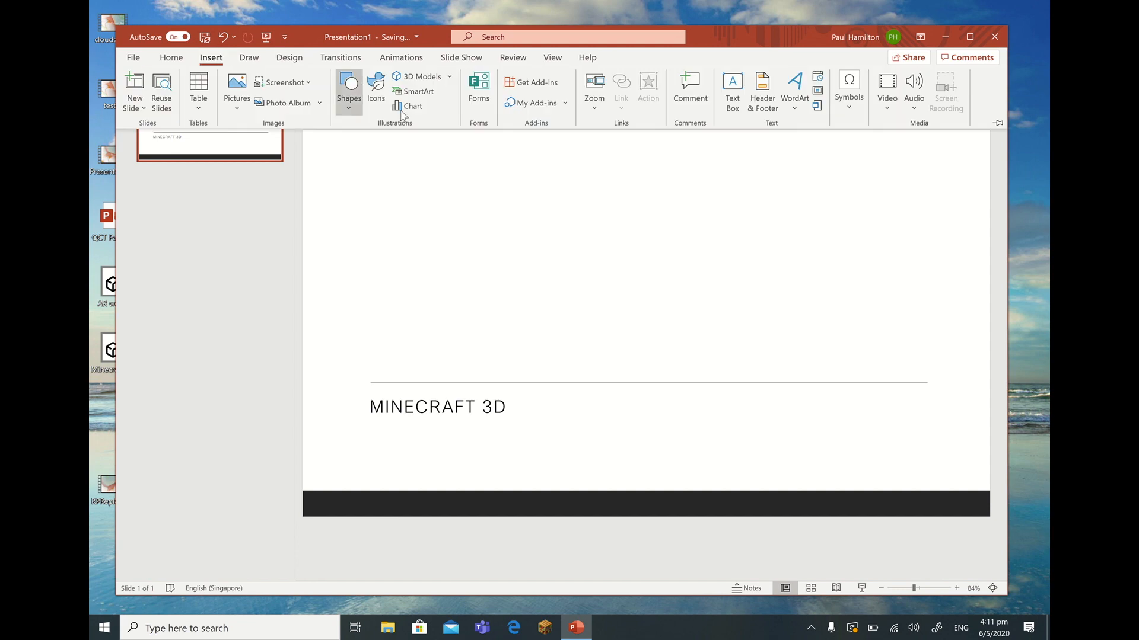
click(448, 77)
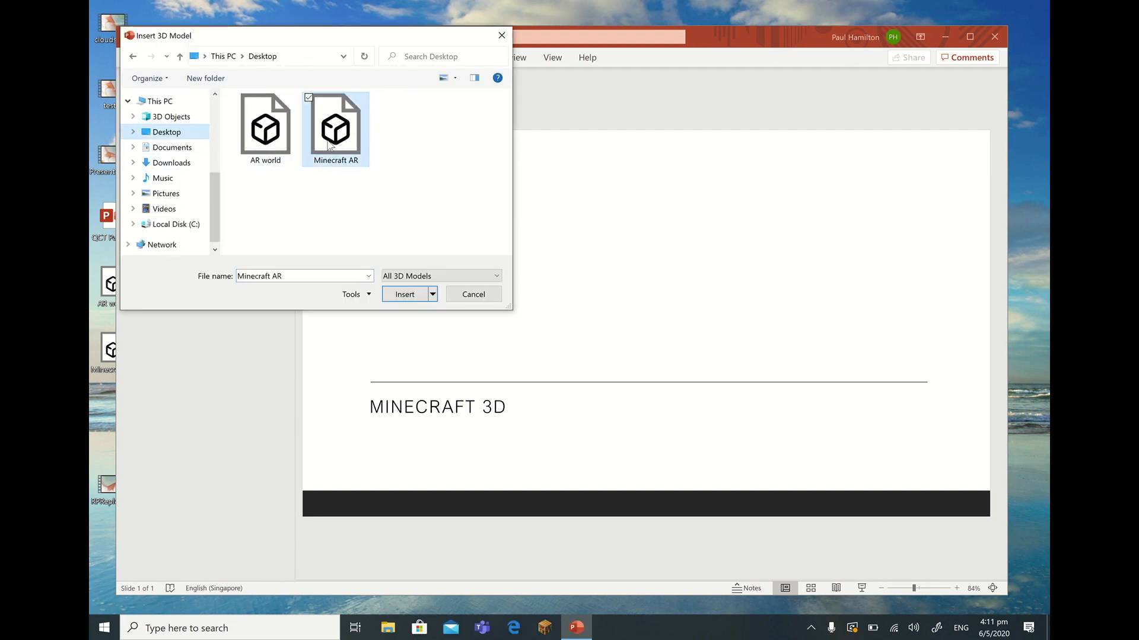
click(404, 294)
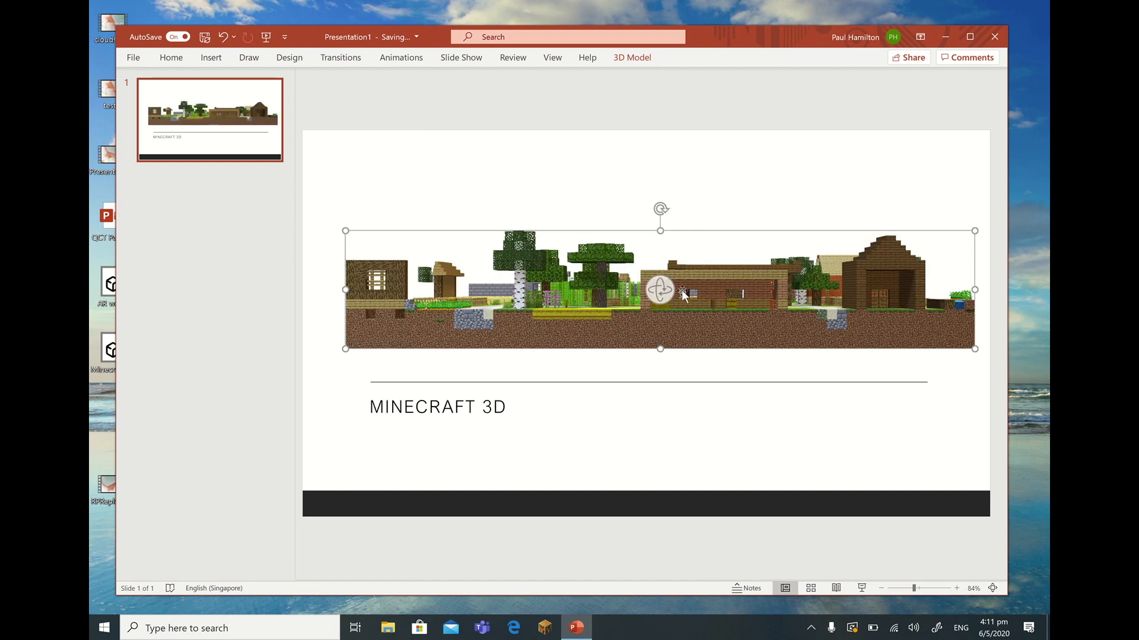
Step: Tilt the Minecraft AR village model to show its houses and paths from slightly above
drag(660, 291, 576, 306)
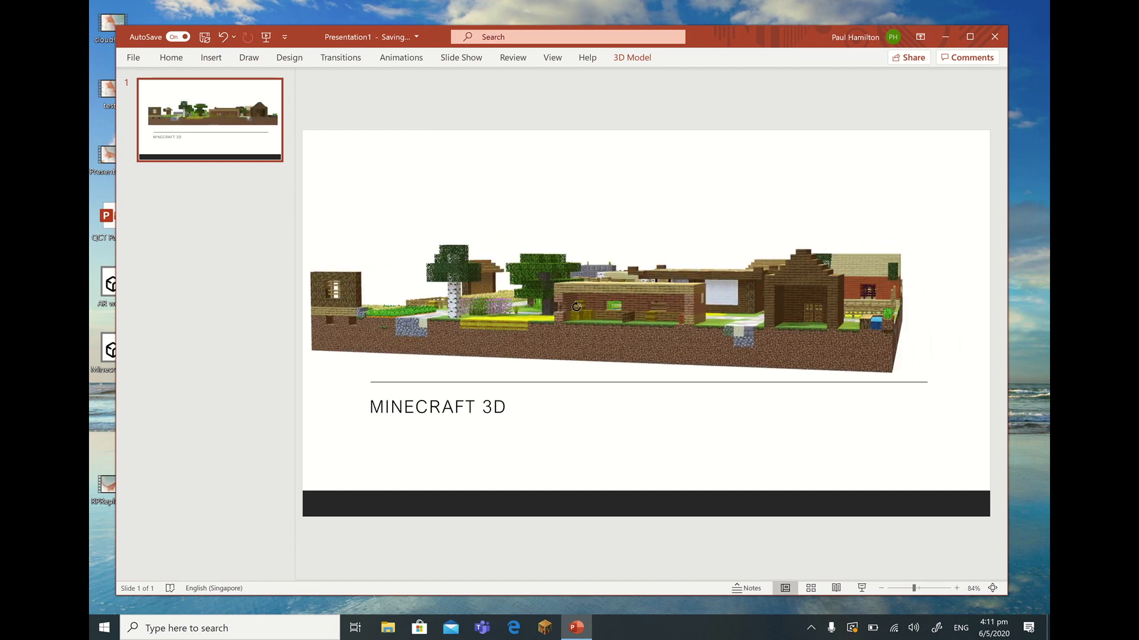
drag(576, 306, 669, 363)
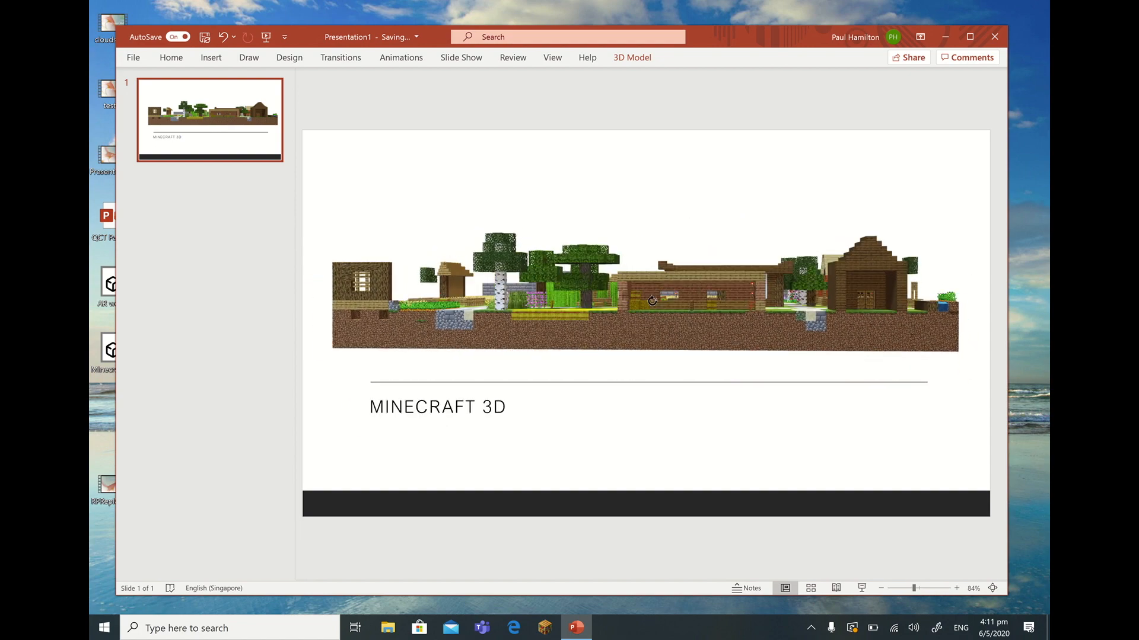
drag(651, 301, 673, 292)
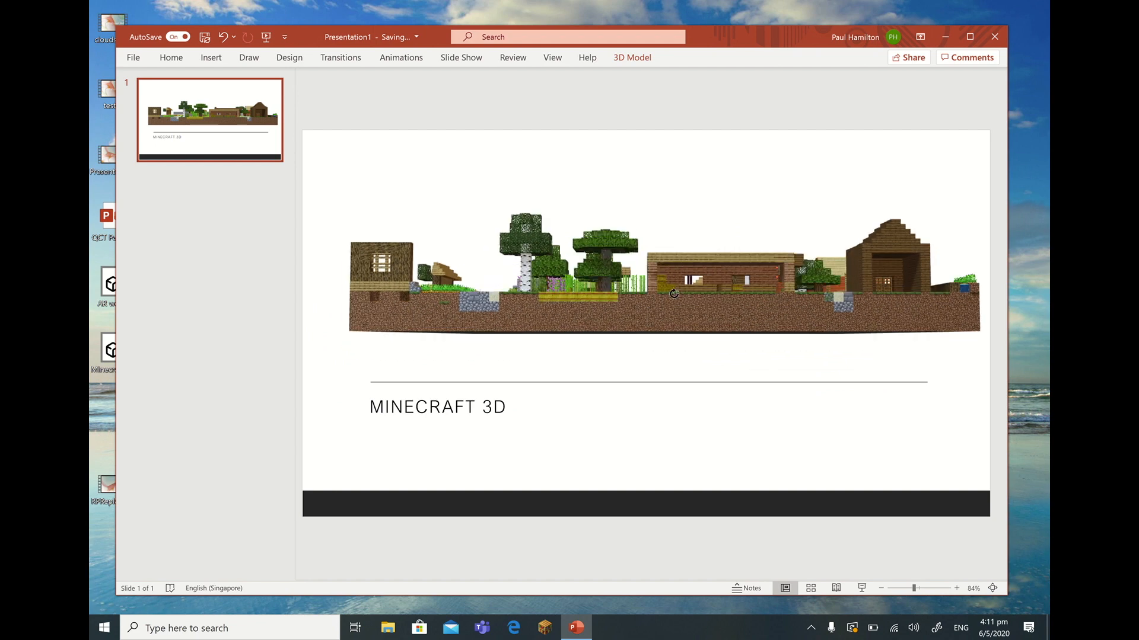
drag(673, 293, 644, 298)
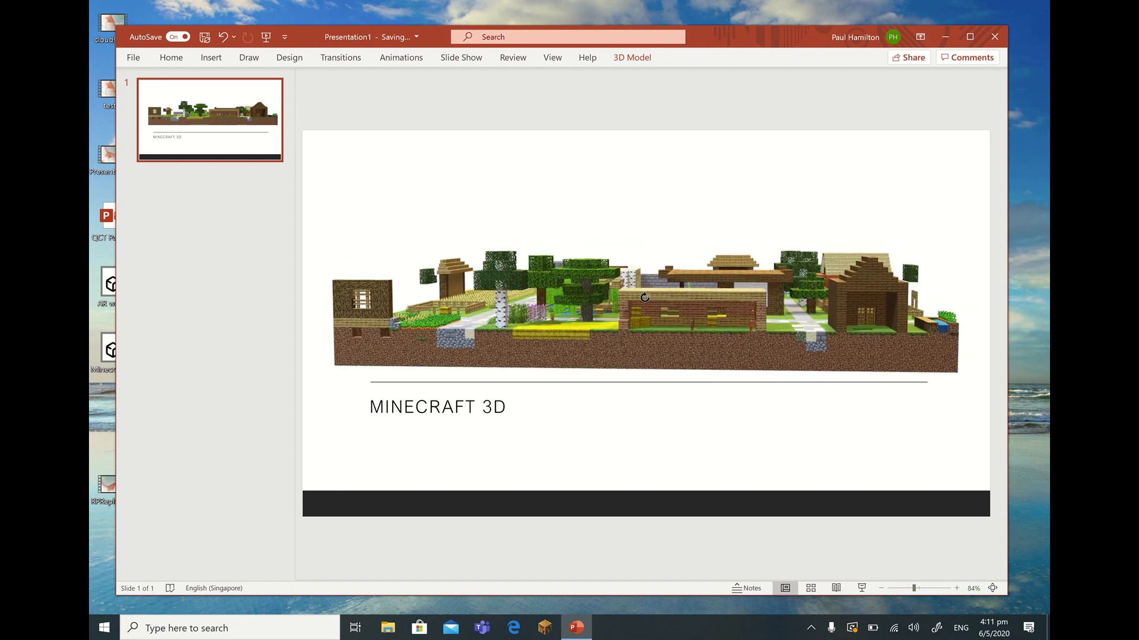
click(644, 299)
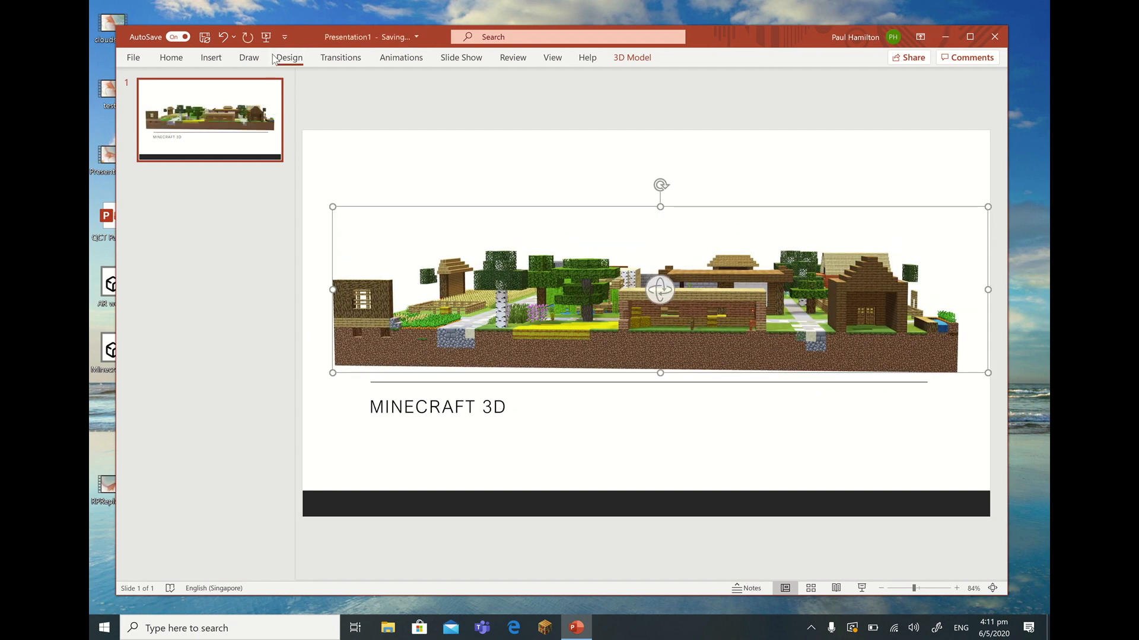
Step: Append 'IN POWERPOINT' to the 'MINECRAFT 3D' subtitle and finish editing
click(289, 57)
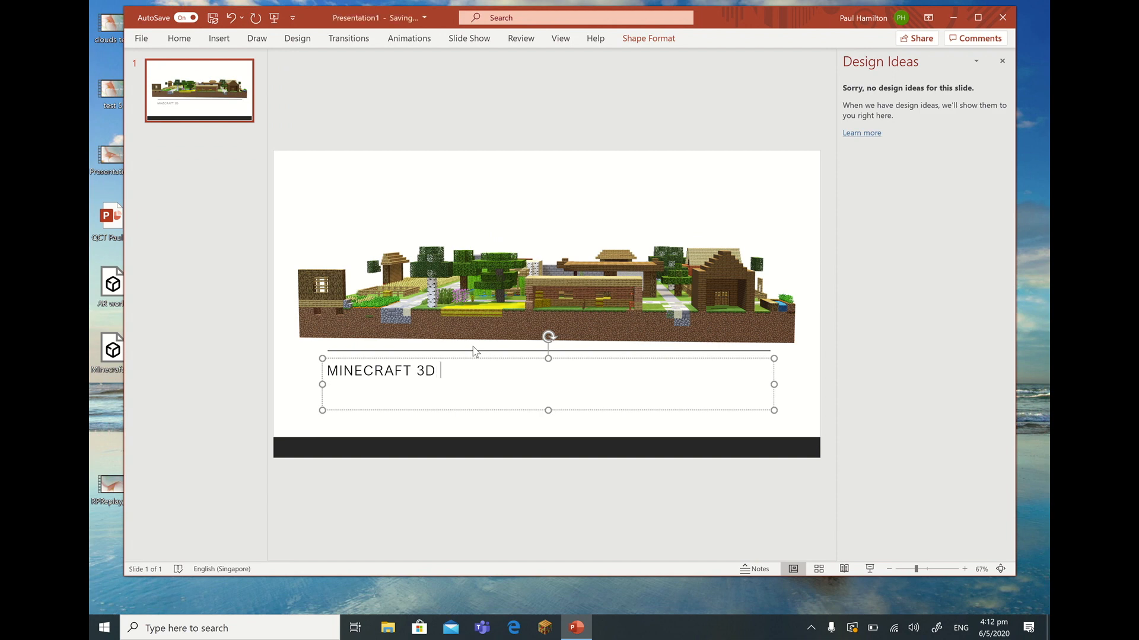
text(IN POWERPOINT)
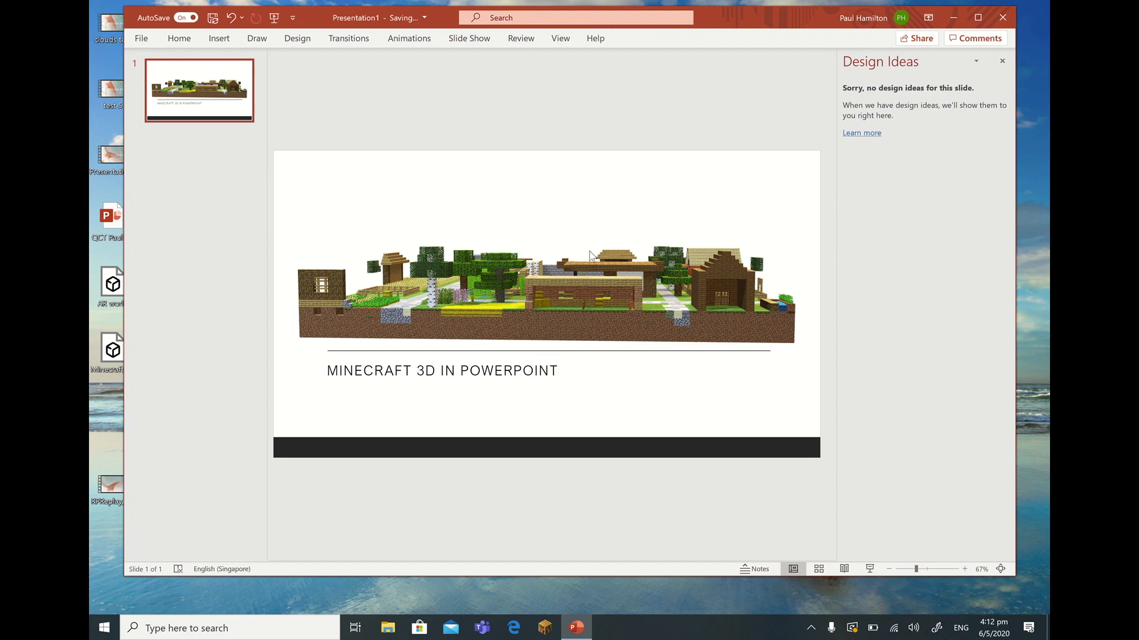
click(558, 287)
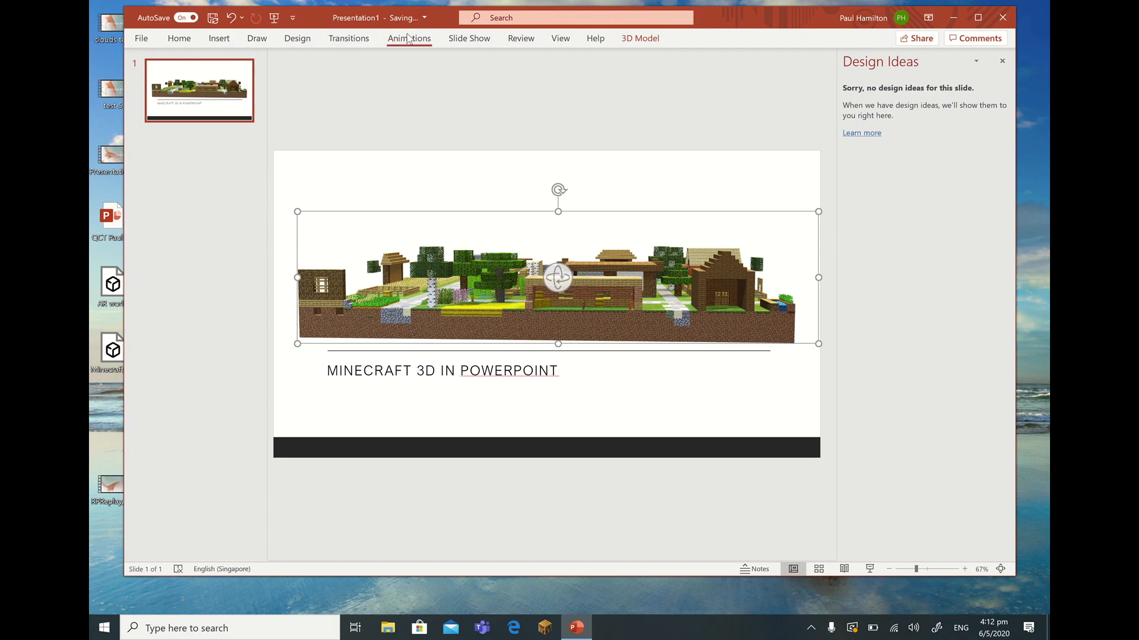
Step: Add a second 3D animation to the village model from the Add Animation list
click(408, 38)
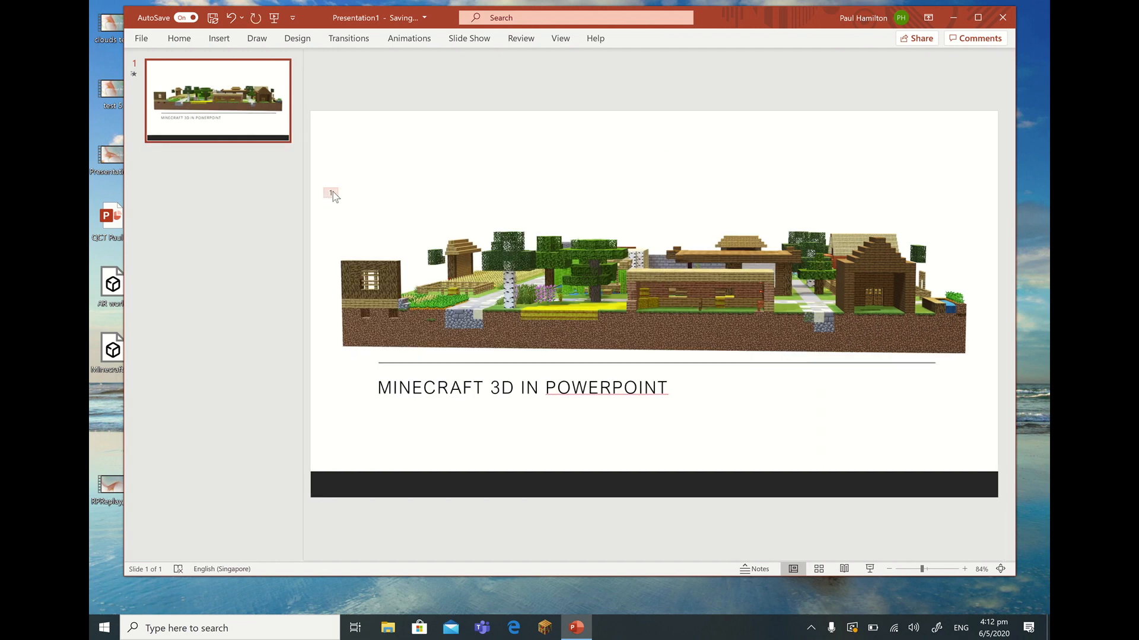
mouse_move(777, 78)
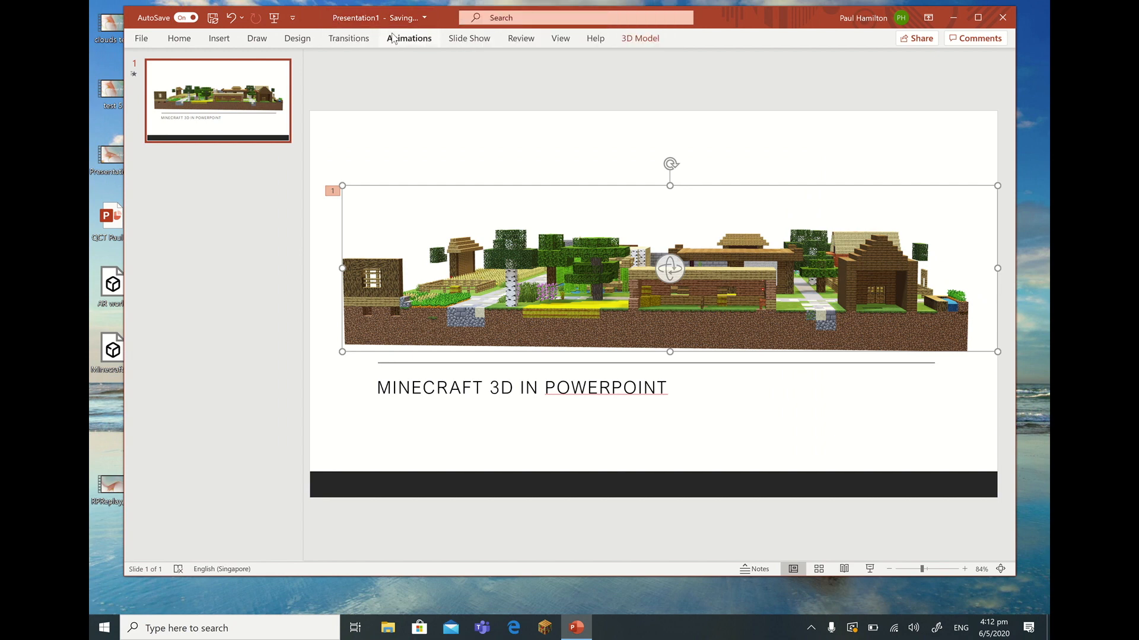
click(408, 37)
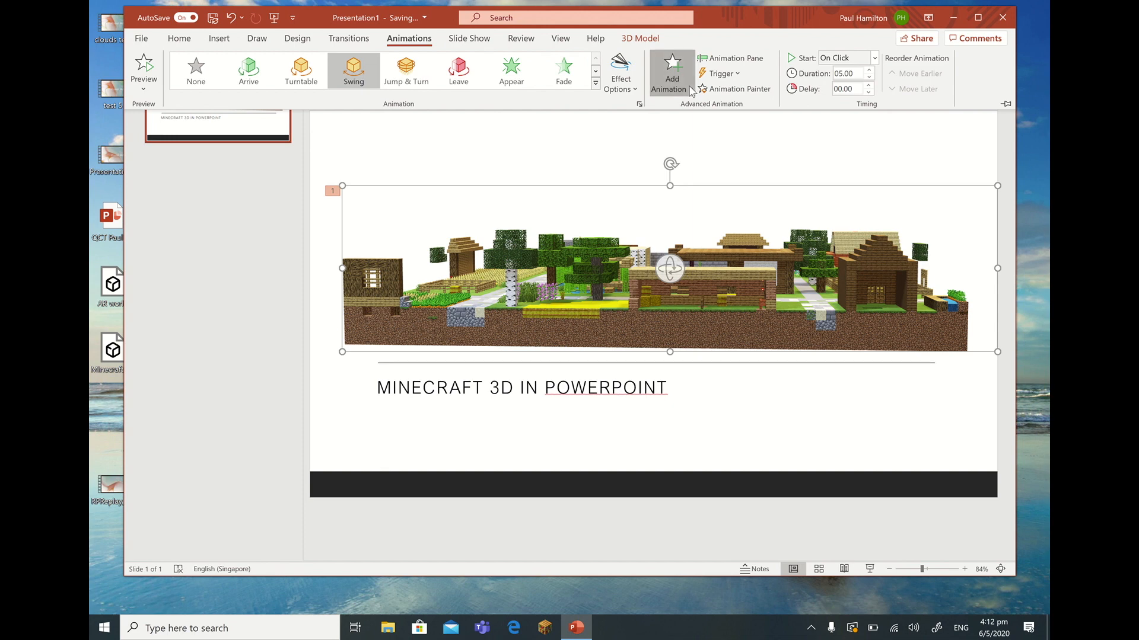
click(671, 71)
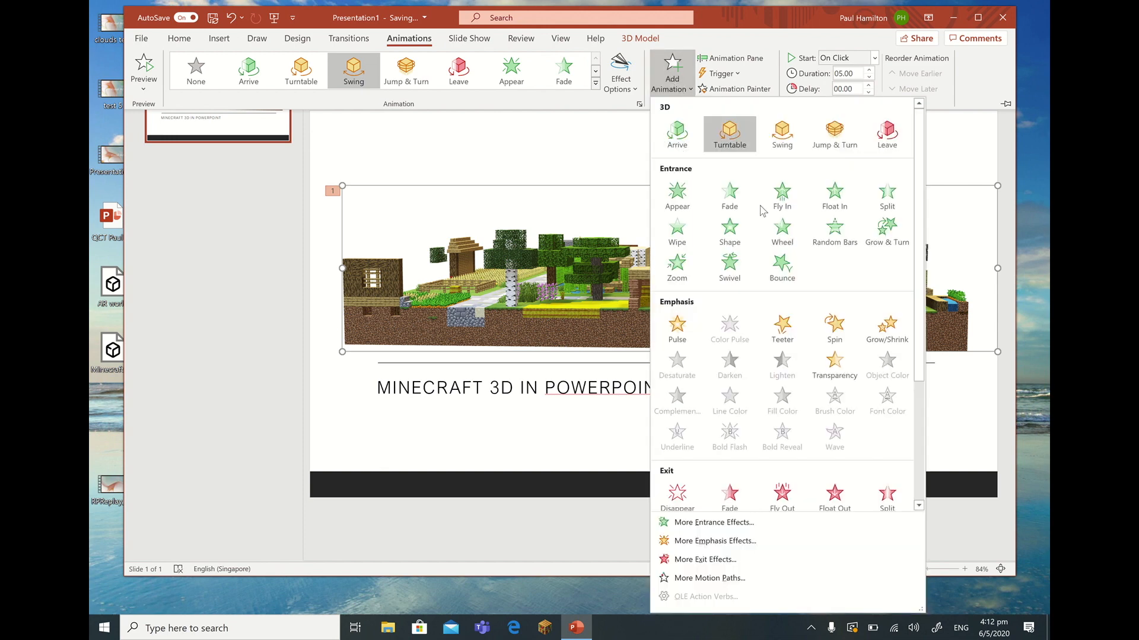
mouse_move(867, 398)
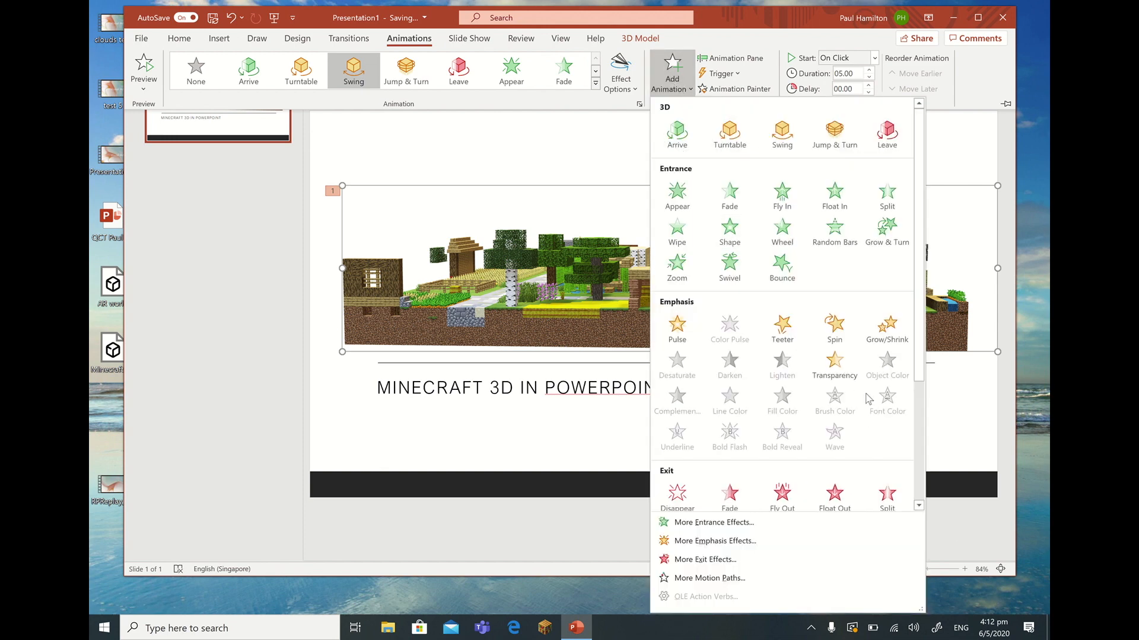
scroll(down, 3)
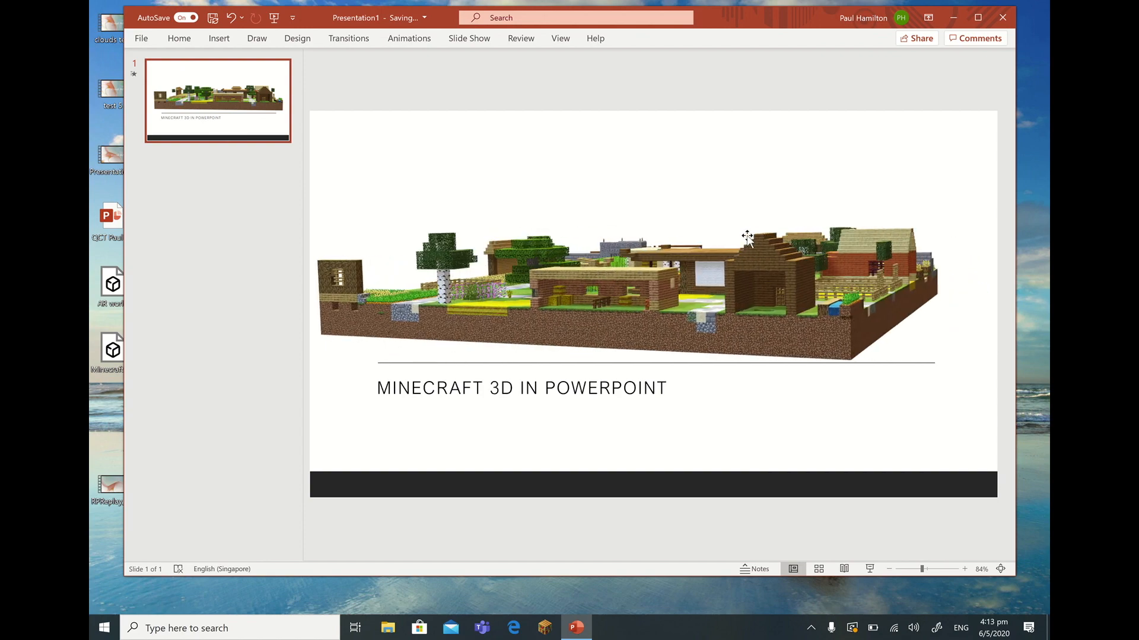
drag(747, 236, 751, 240)
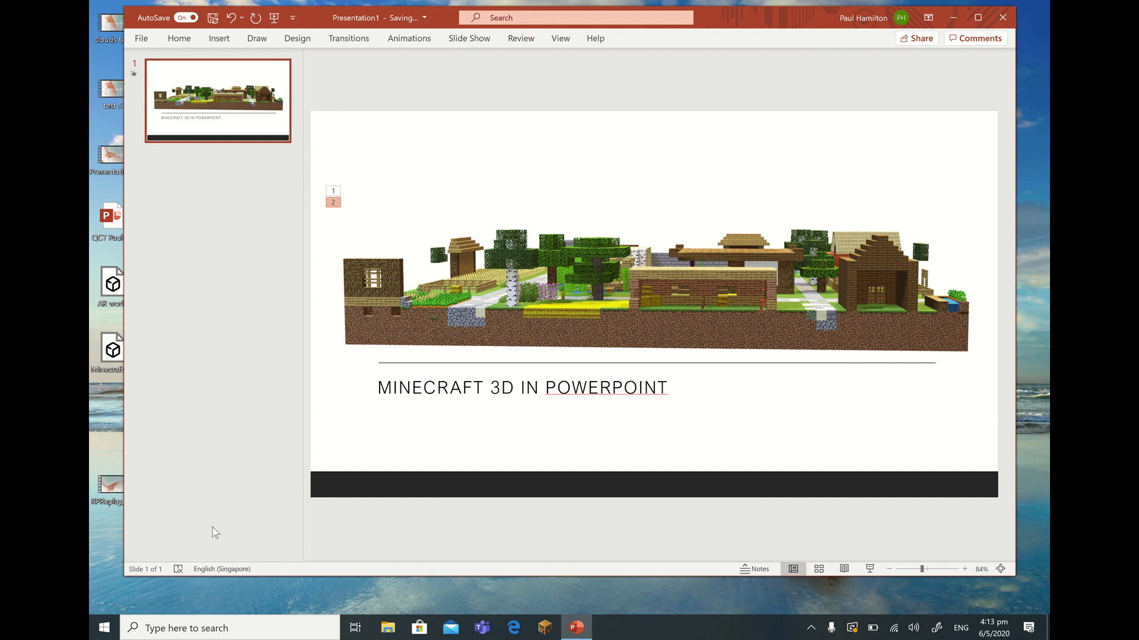
mouse_move(103, 628)
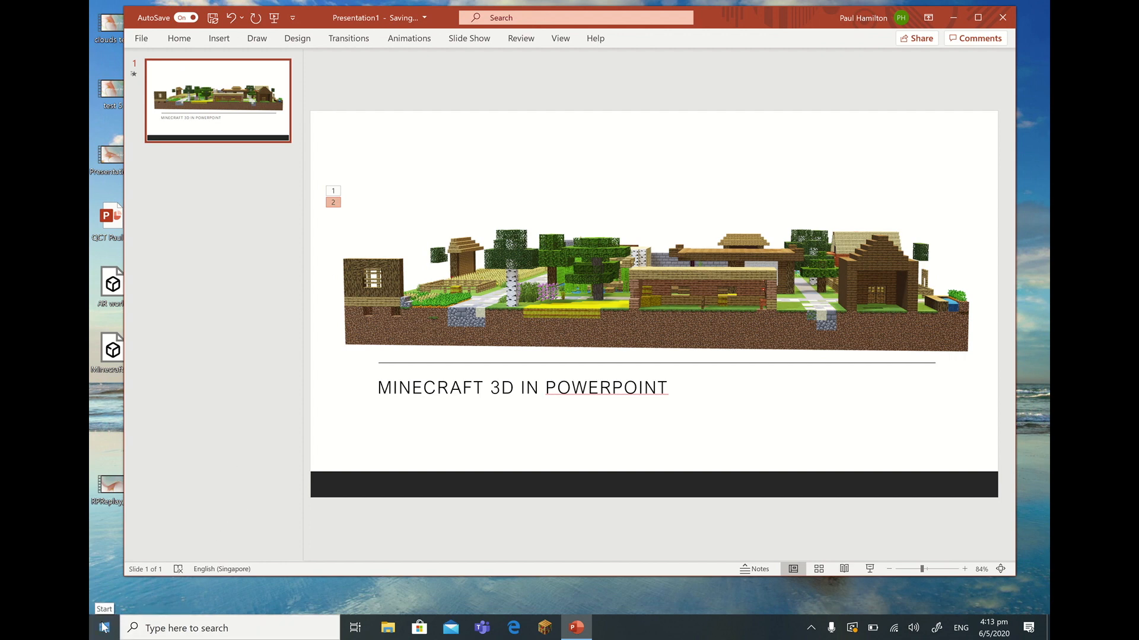
Step: Search Windows for 'paint 3d' and launch Paint 3D
click(103, 628)
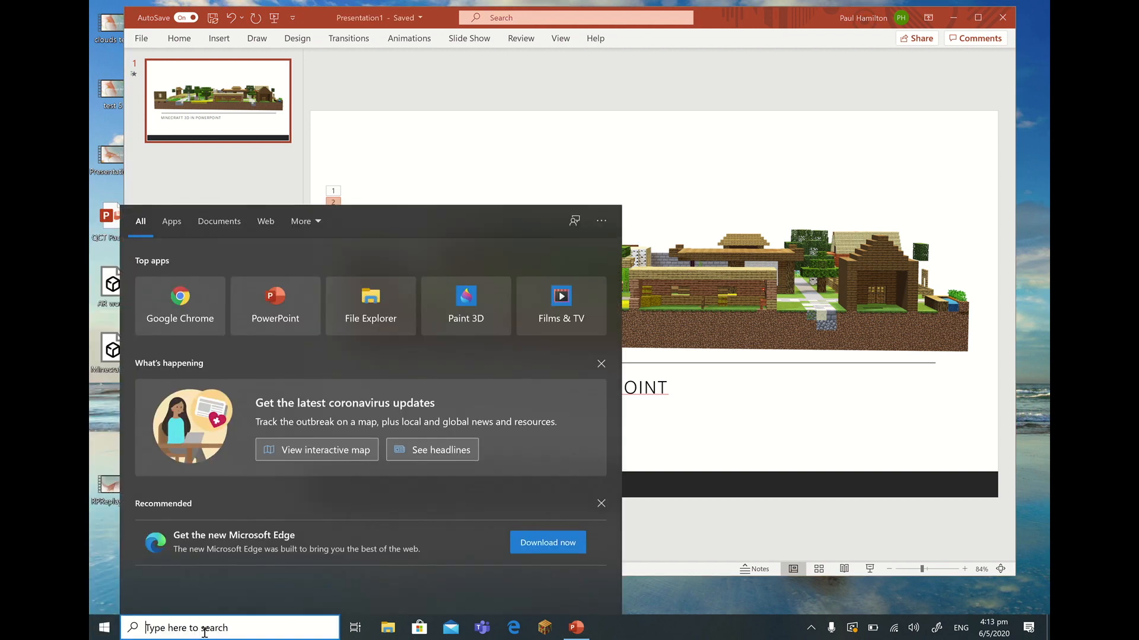
text(paint)
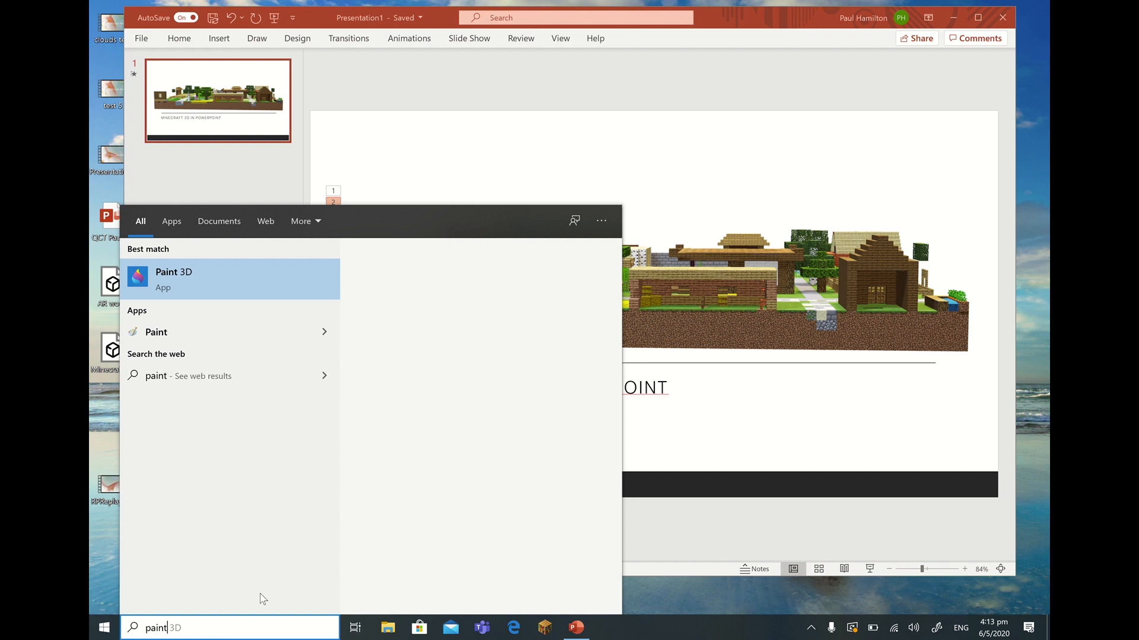
text(3d)
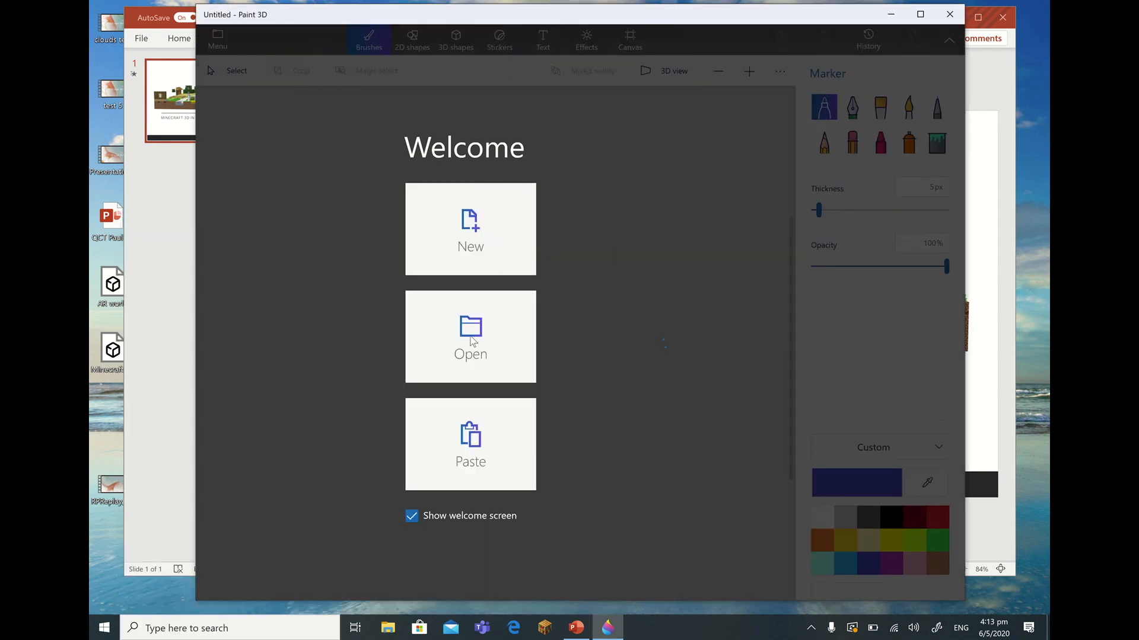
Step: Insert the Minecraft village model onto a new blank canvas and enlarge it to fill the width
click(470, 229)
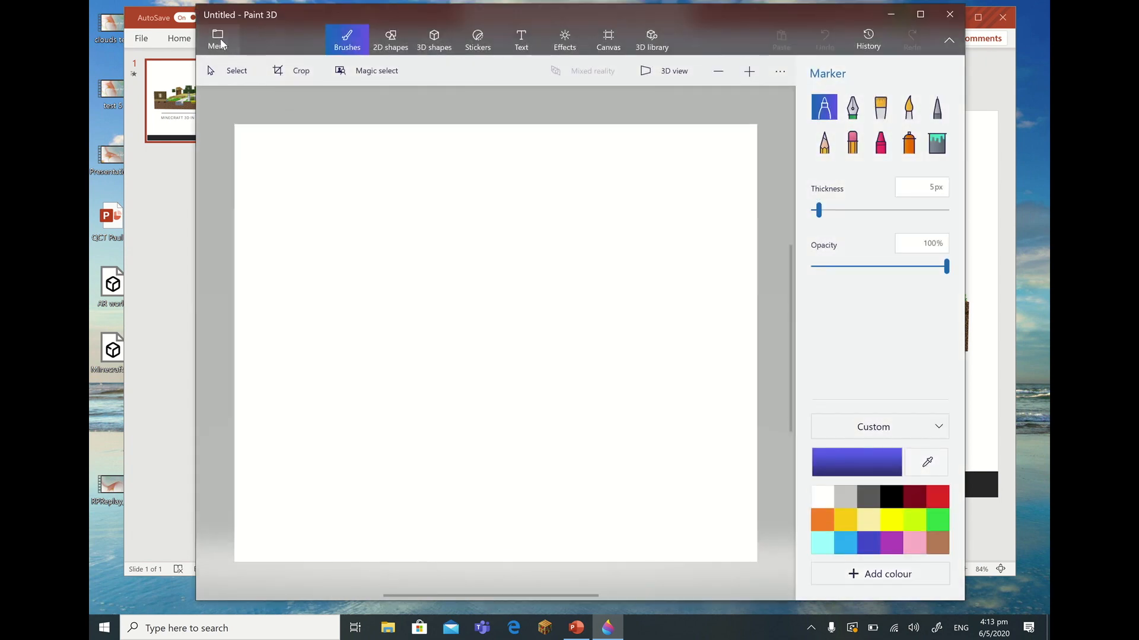
click(217, 38)
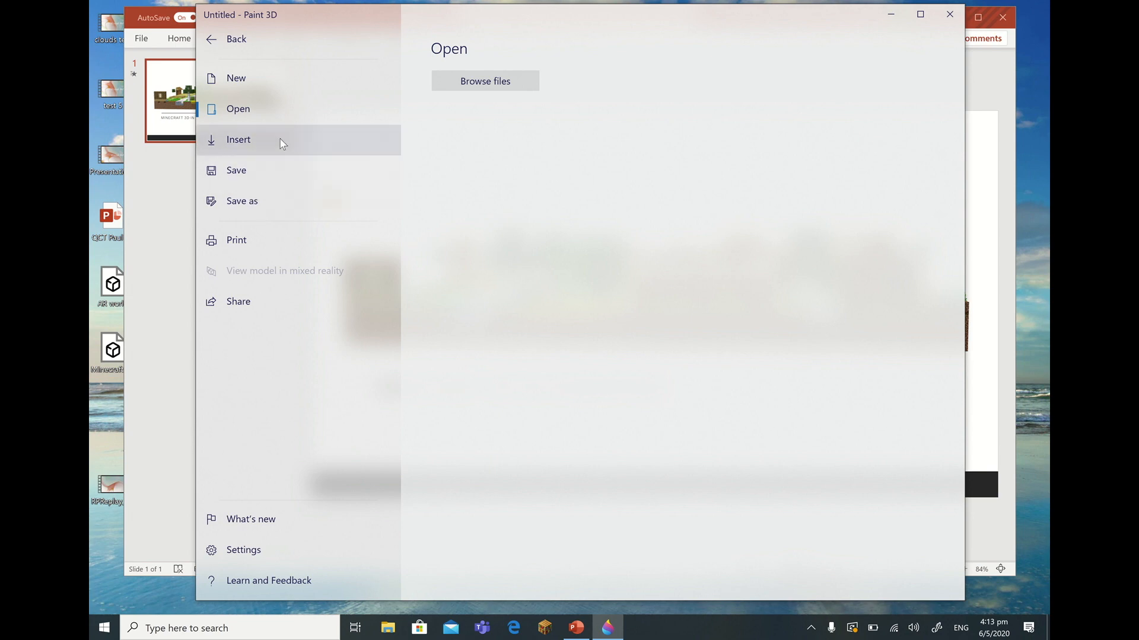
click(213, 39)
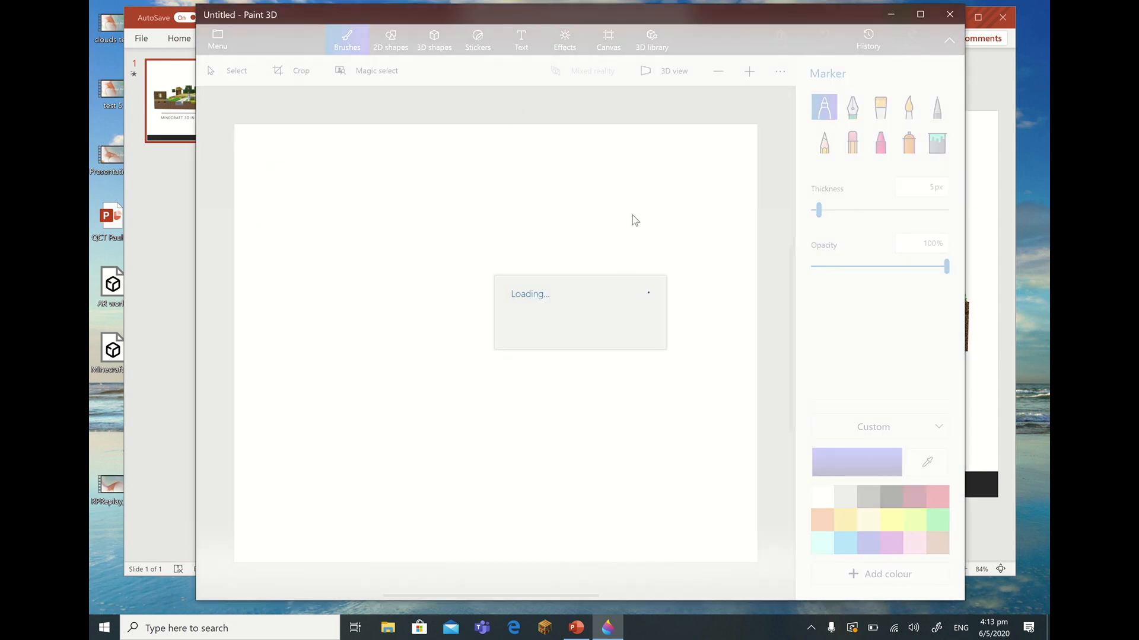
mouse_move(648, 204)
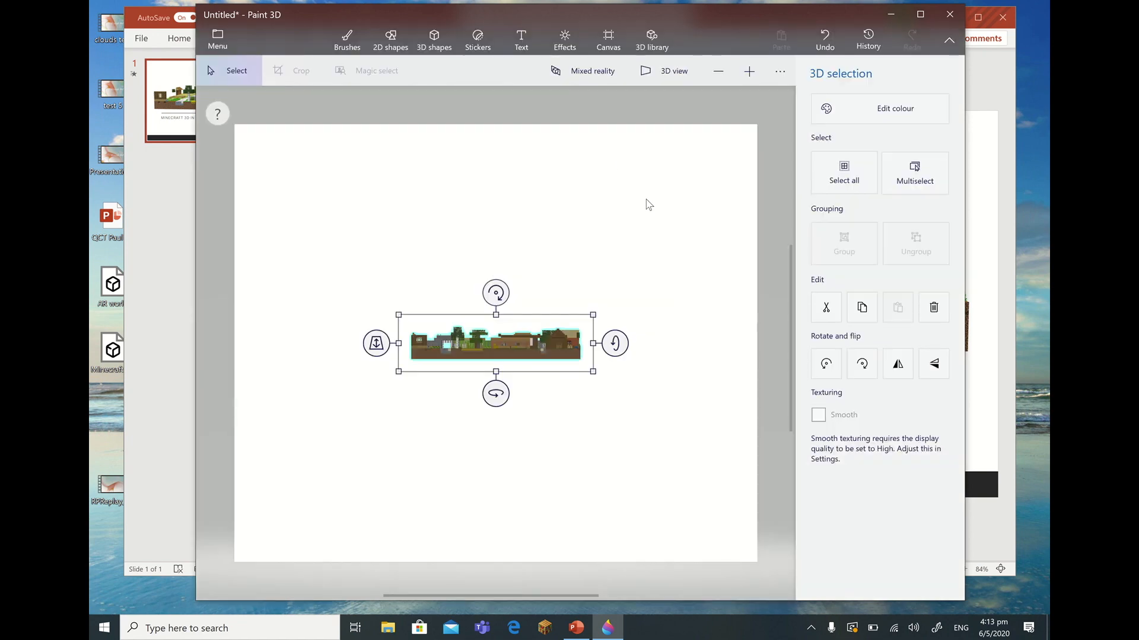
mouse_move(592, 314)
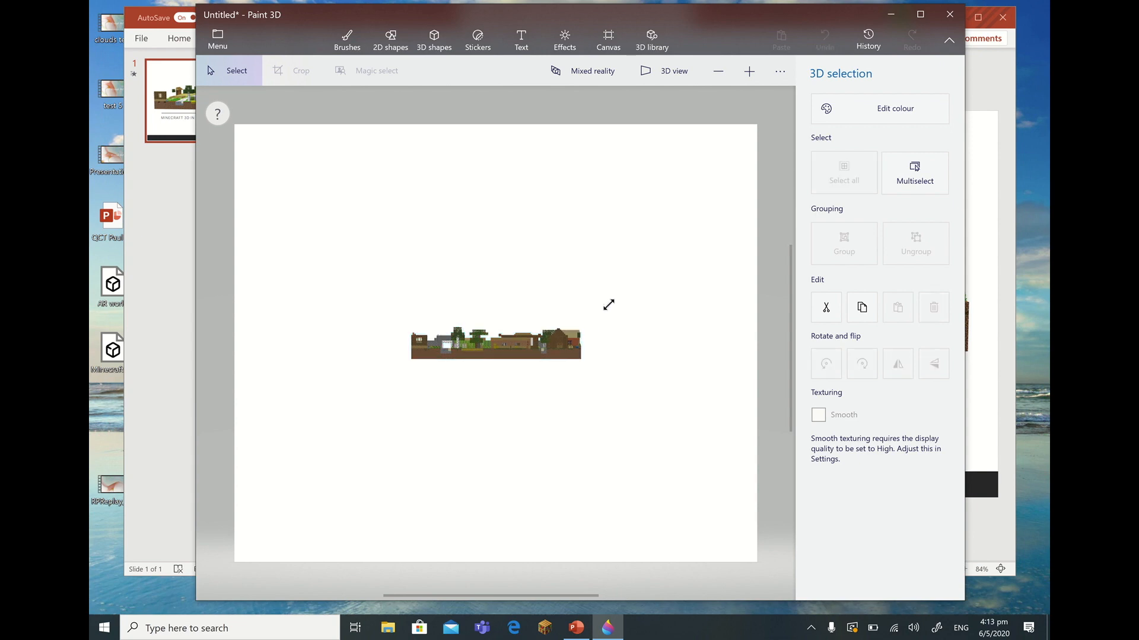
drag(608, 304, 567, 345)
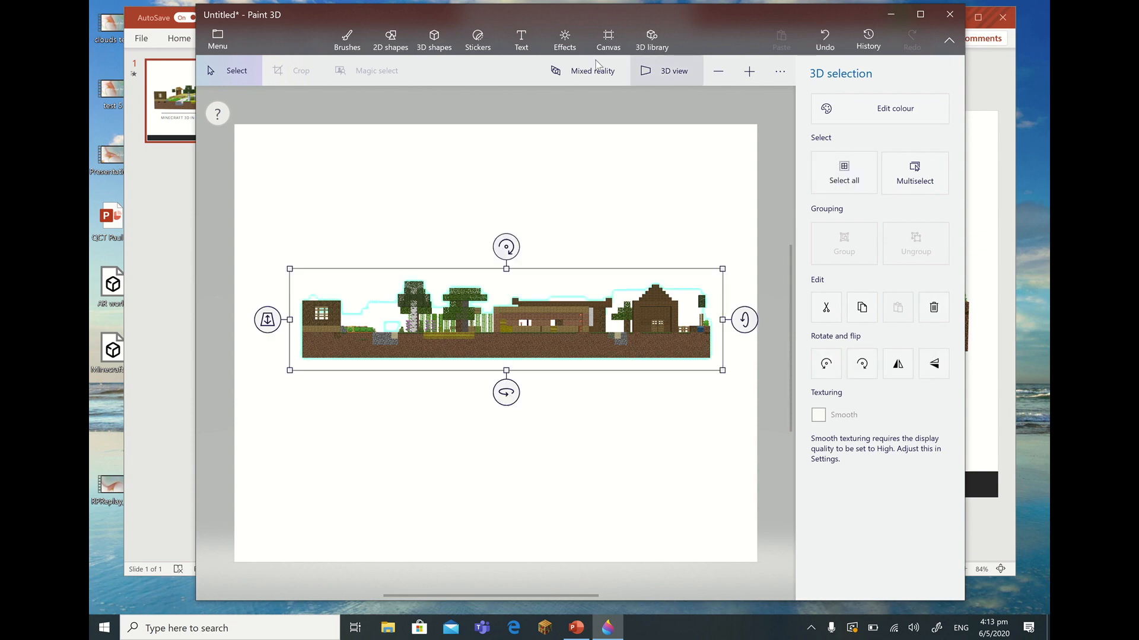
Step: Show the village model in 3D Viewer mixed reality, rotated to face its front wall
click(591, 71)
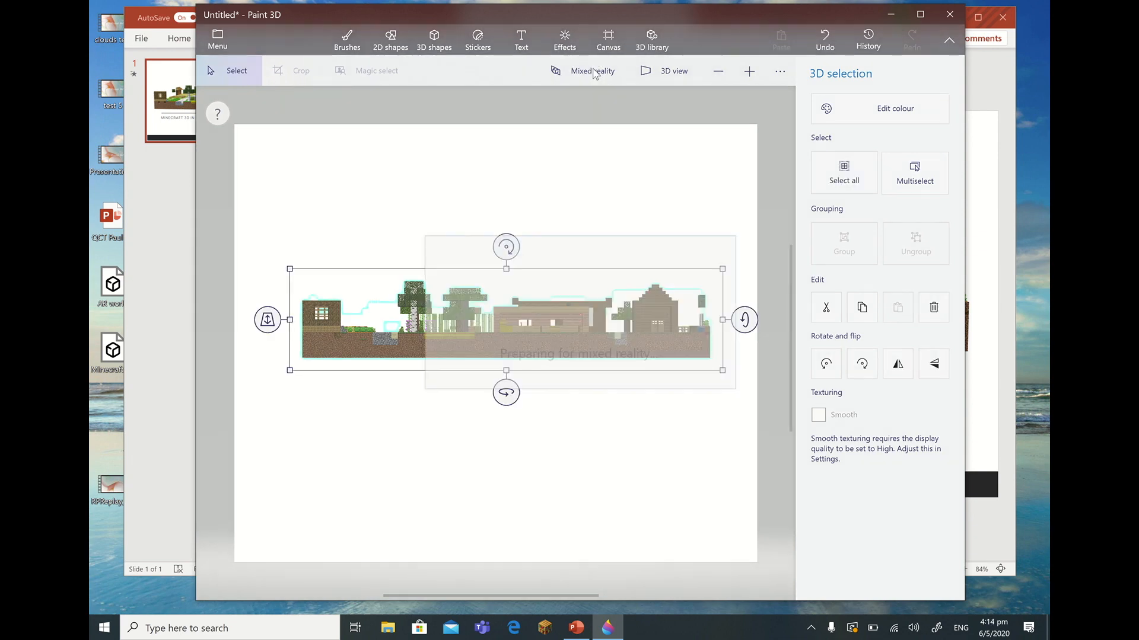
click(592, 70)
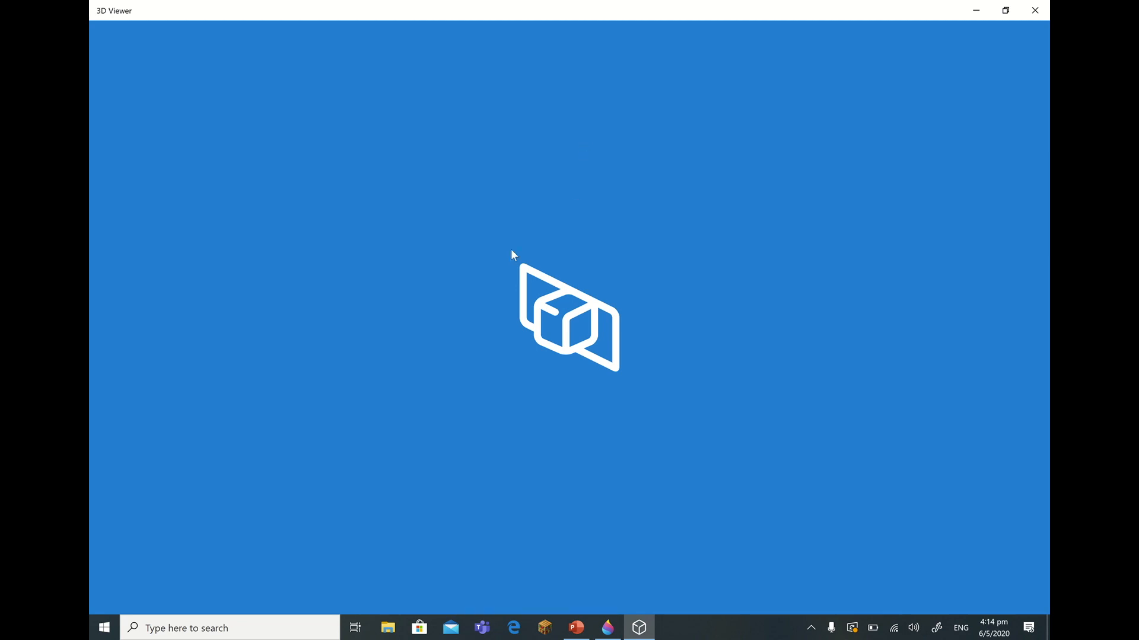
mouse_move(409, 337)
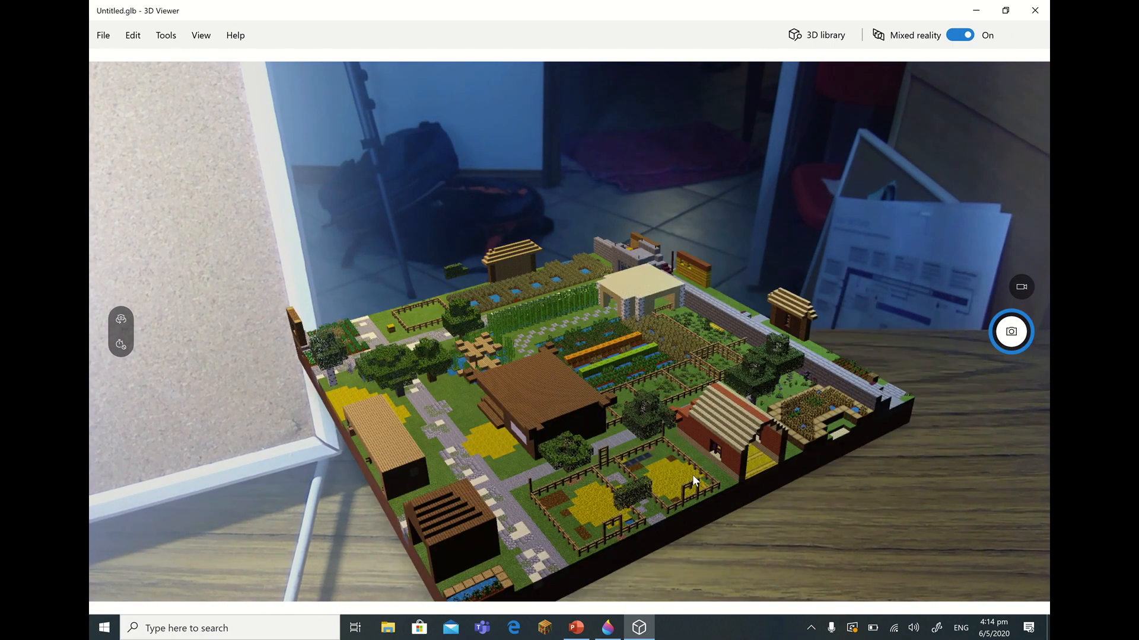
drag(693, 479, 832, 466)
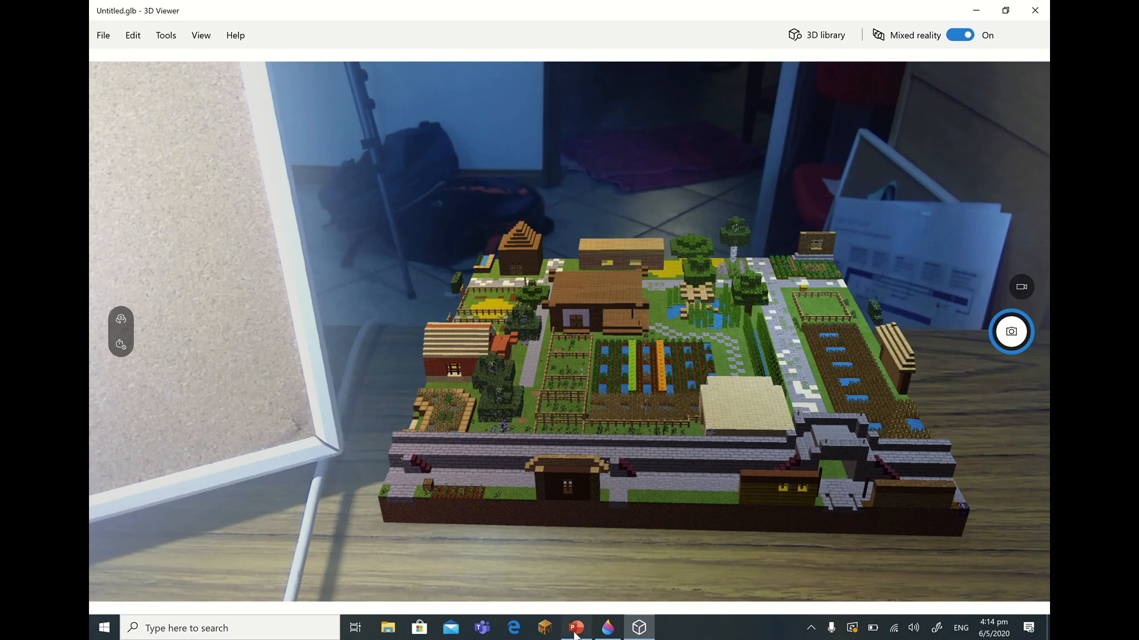
Step: Back in PowerPoint, tilt the village model to reveal its top and select it
click(575, 627)
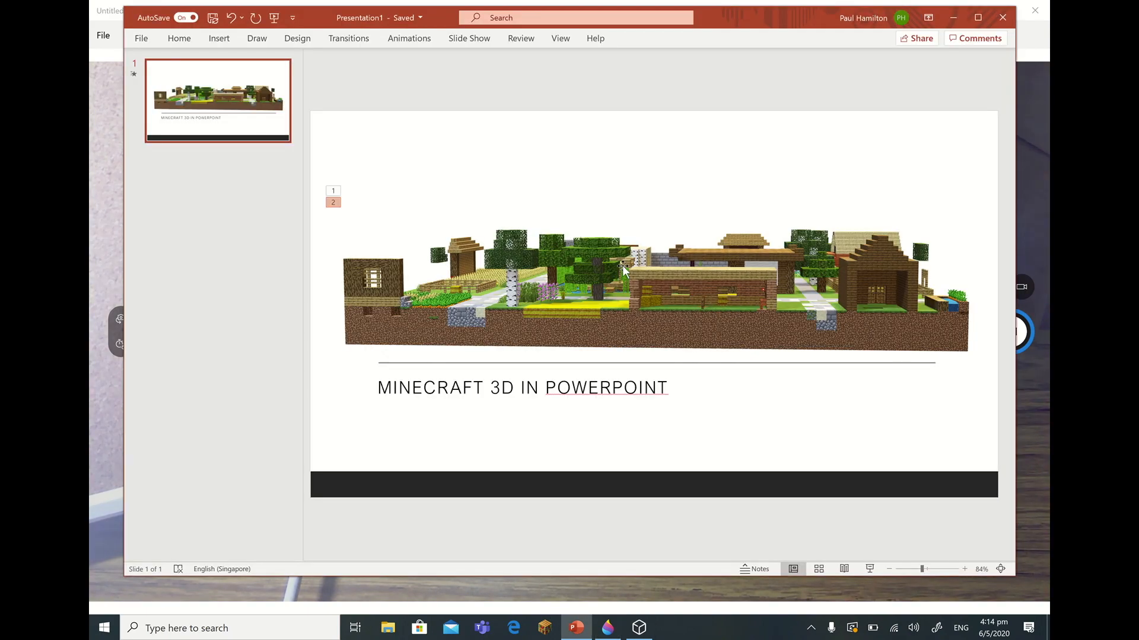
drag(622, 272, 664, 292)
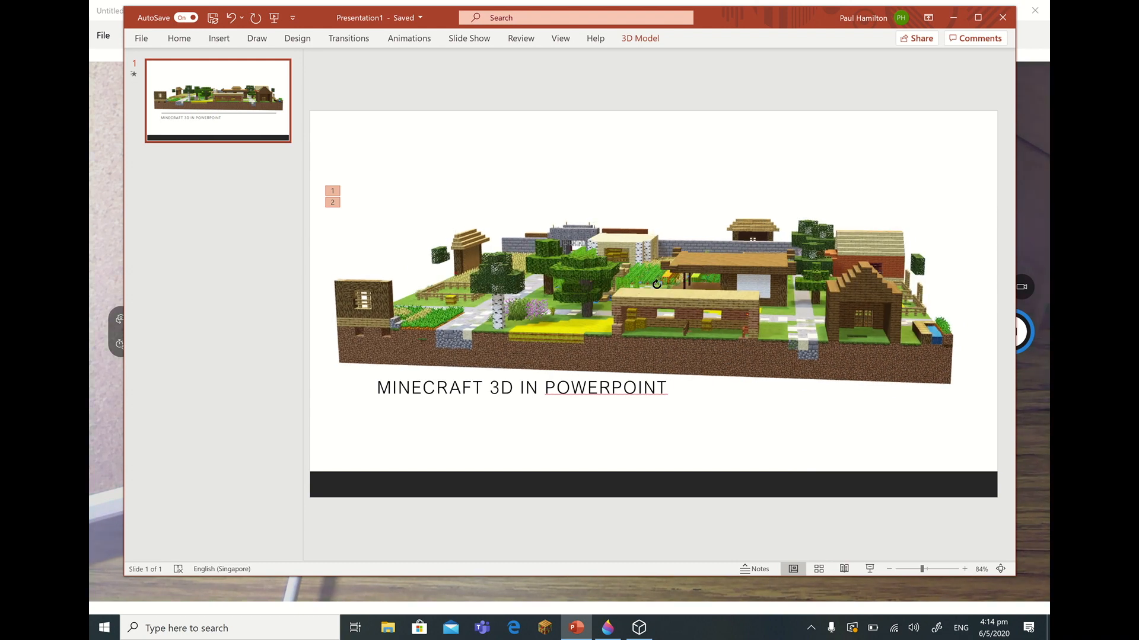
click(655, 285)
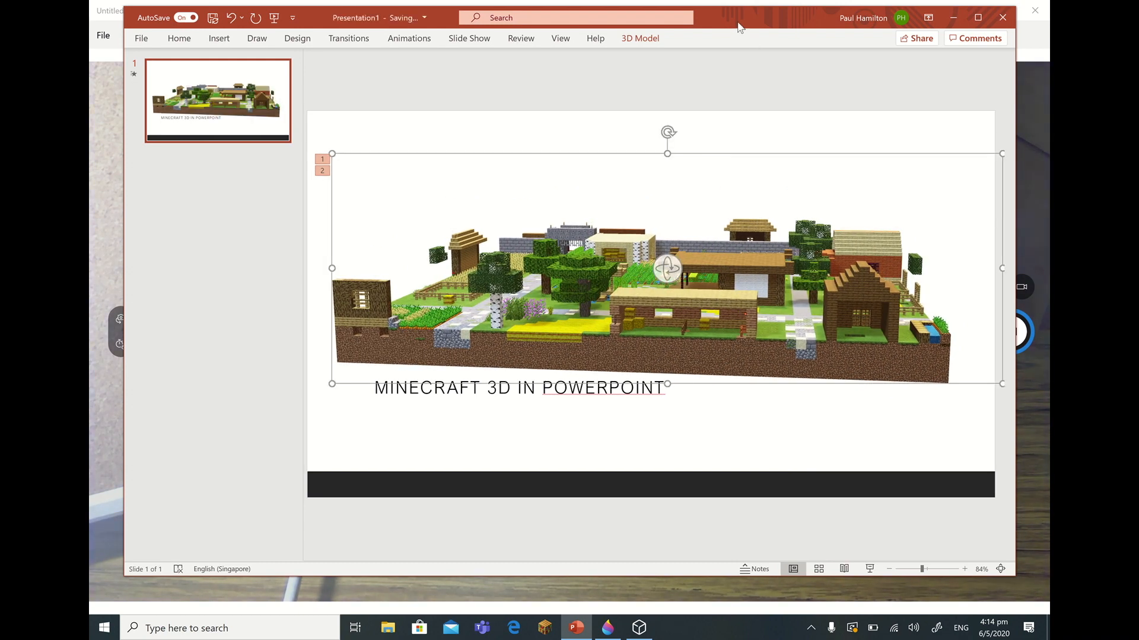
mouse_move(843, 30)
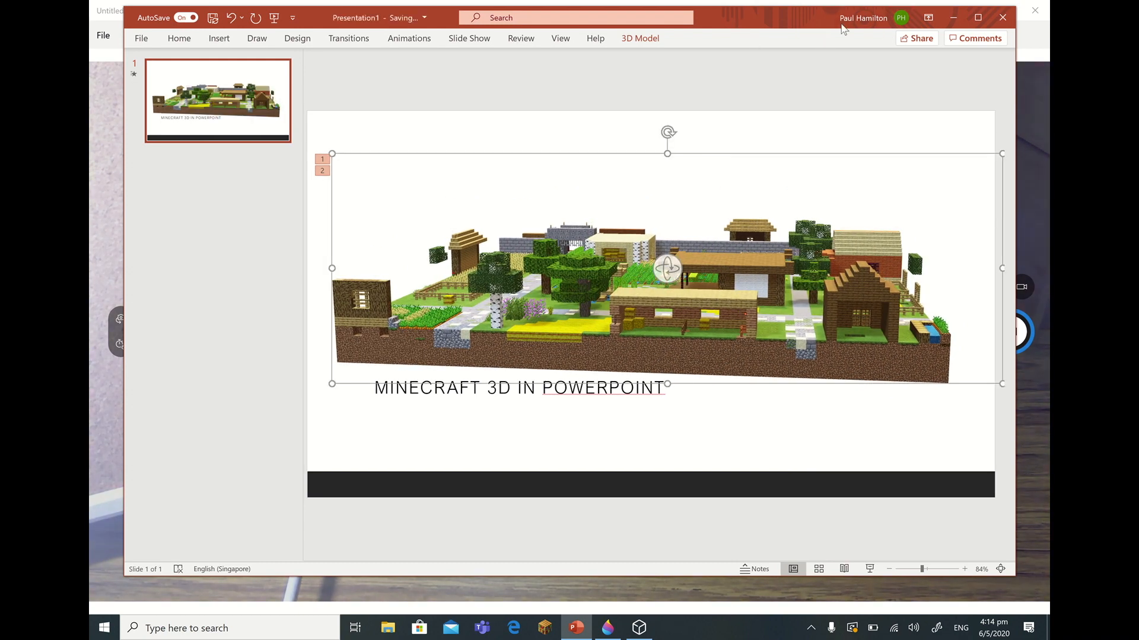
mouse_move(755, 37)
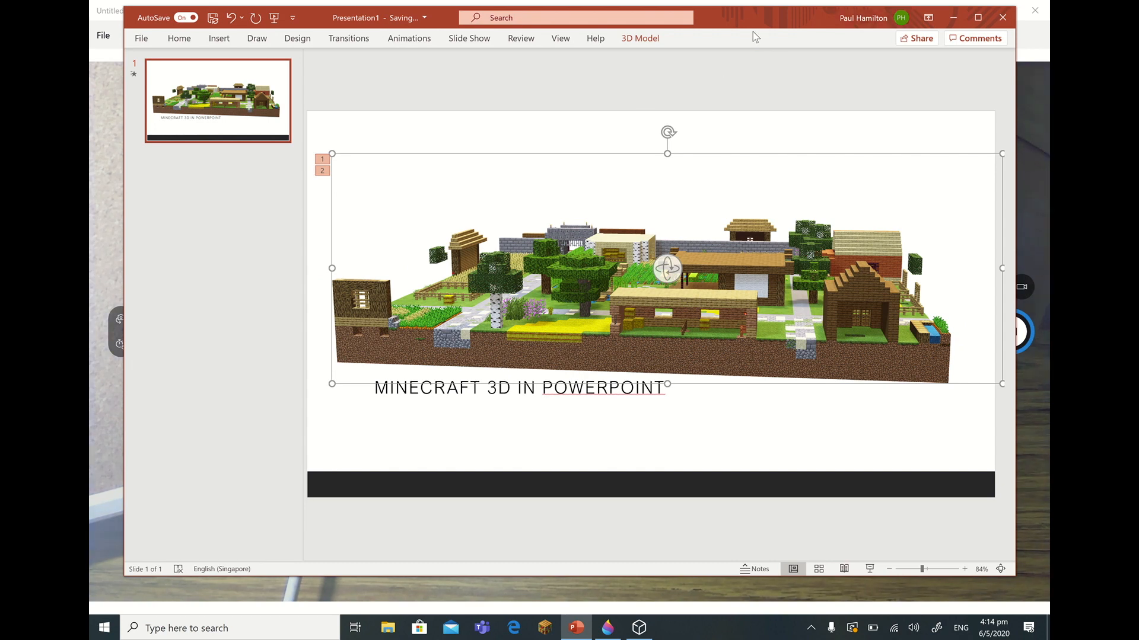
mouse_move(799, 36)
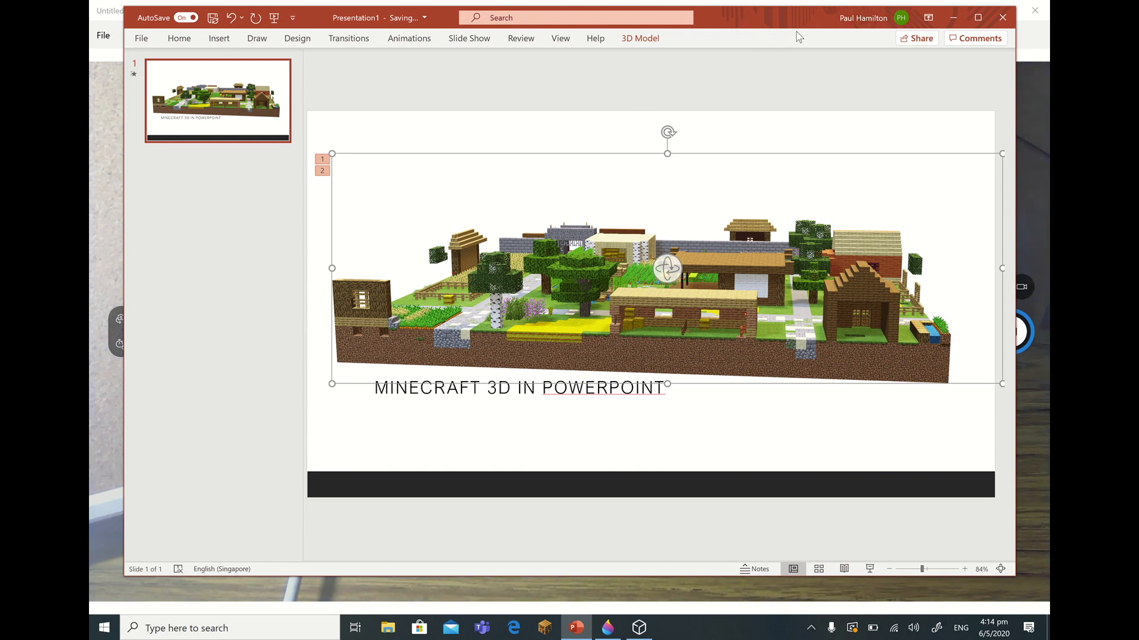